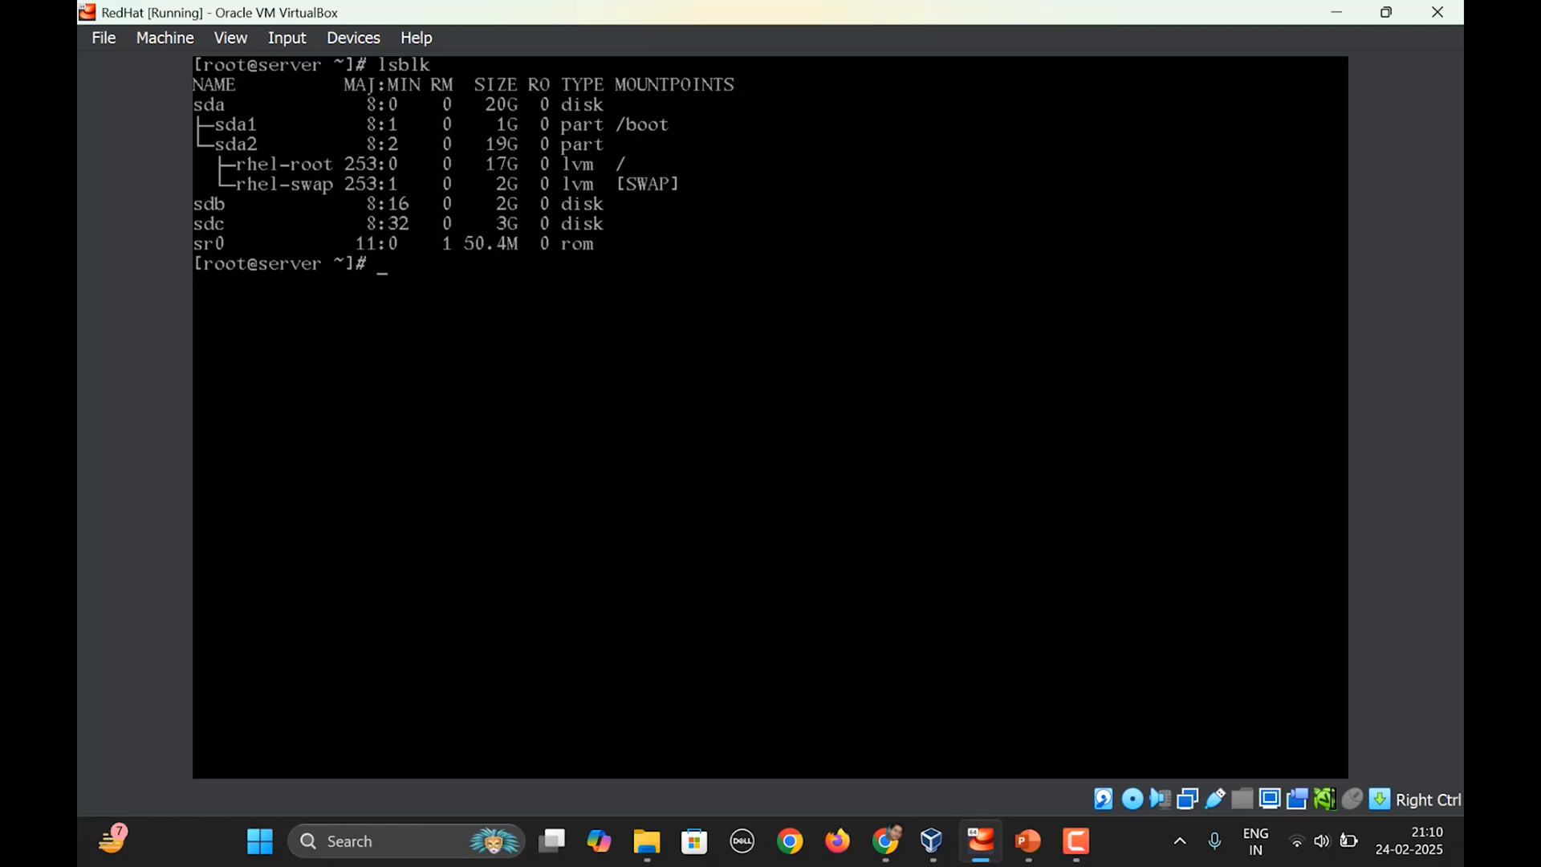
# - Create a new primary partition on /dev/sdc with default number and first sector, sized +2.5G
pyautogui.write('fdisk')
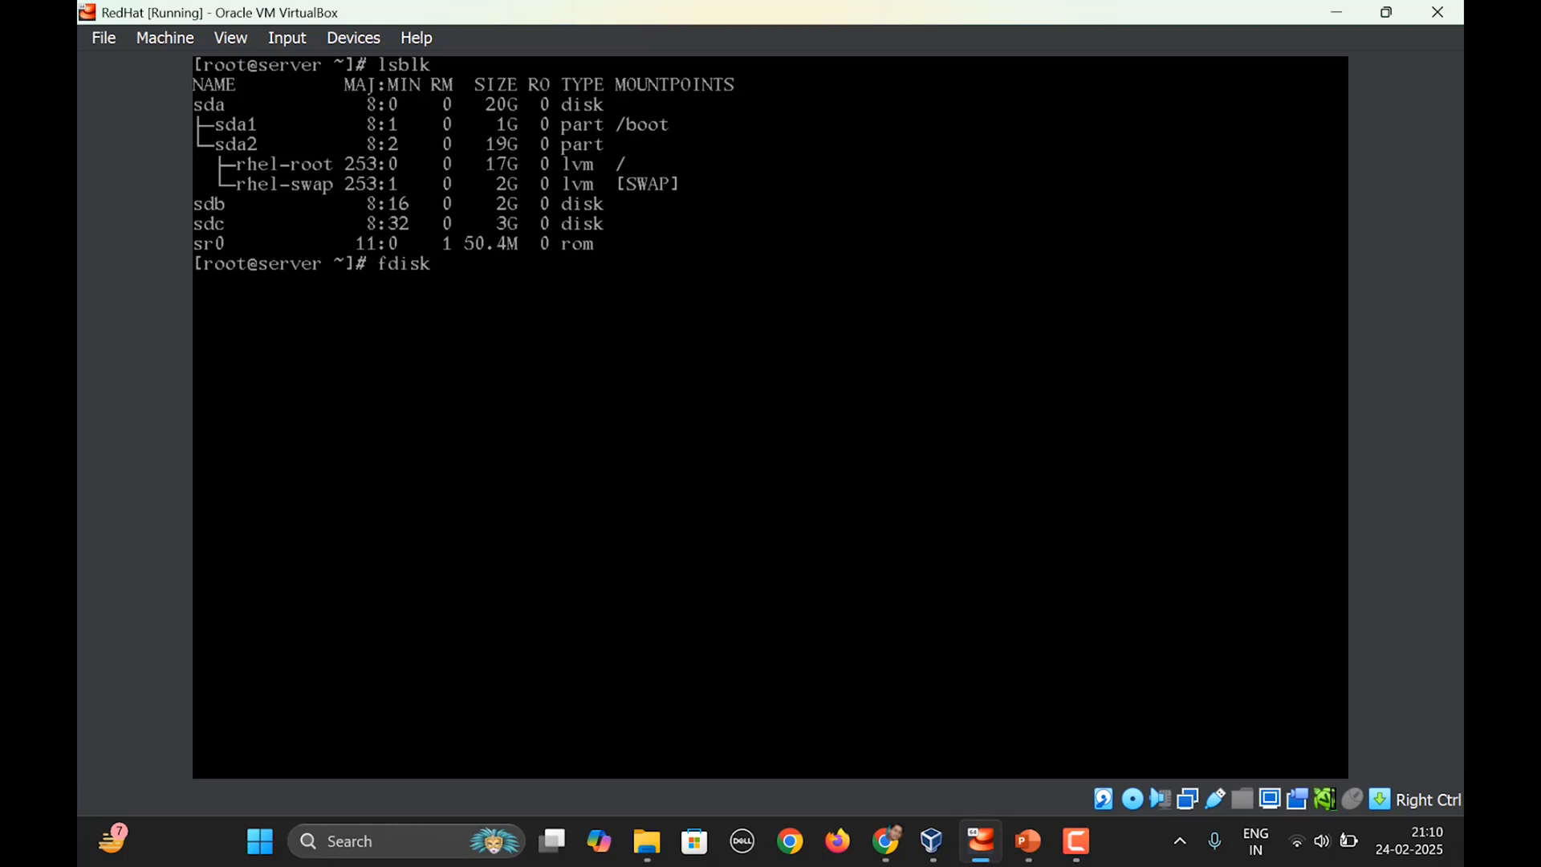
pyautogui.write('/dev/sdc')
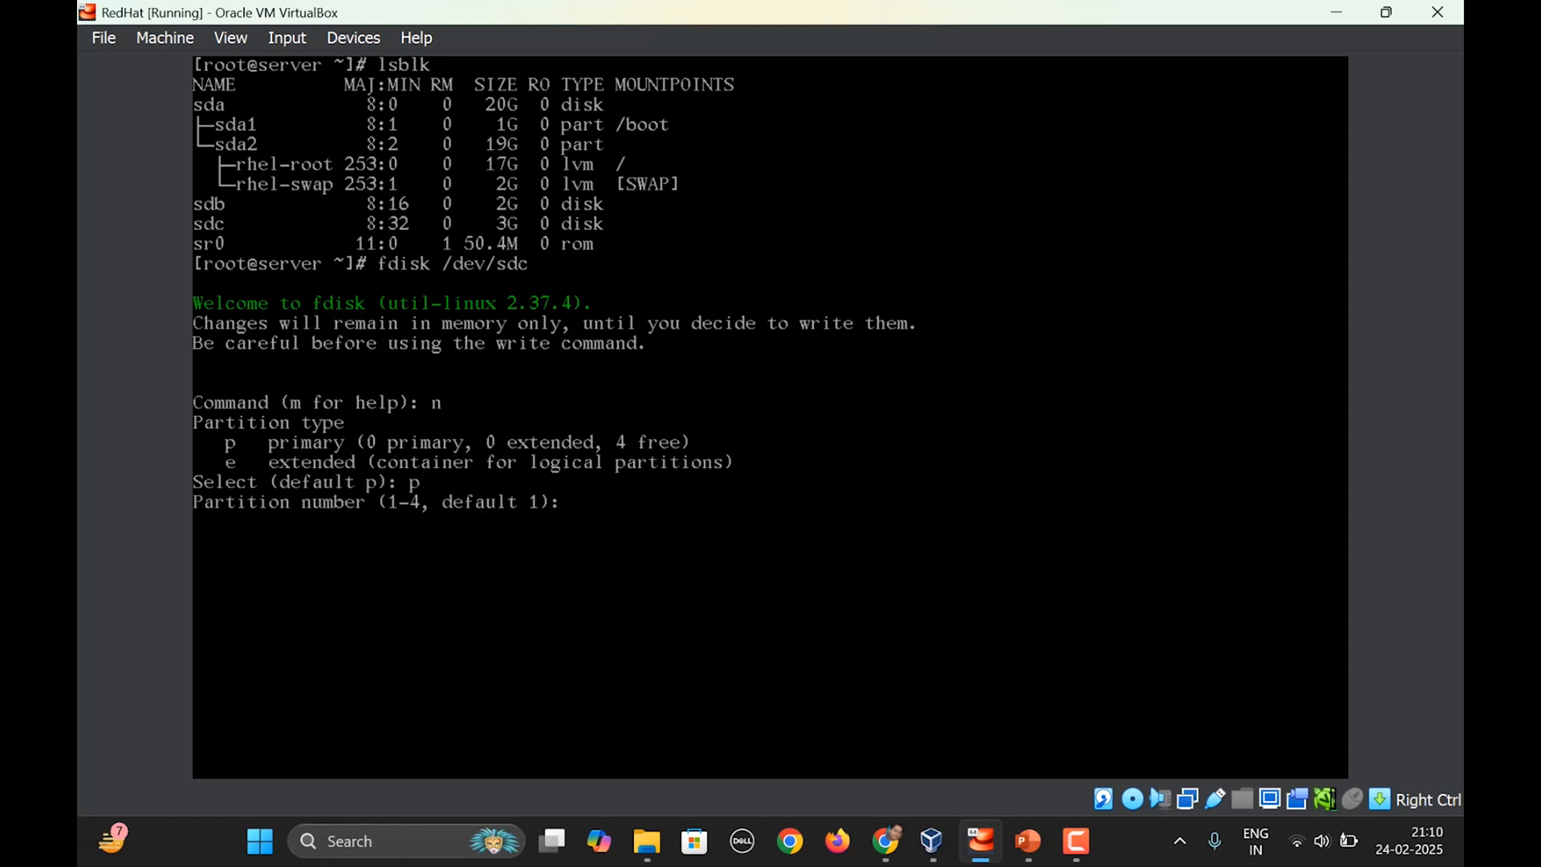
pyautogui.press('Enter')
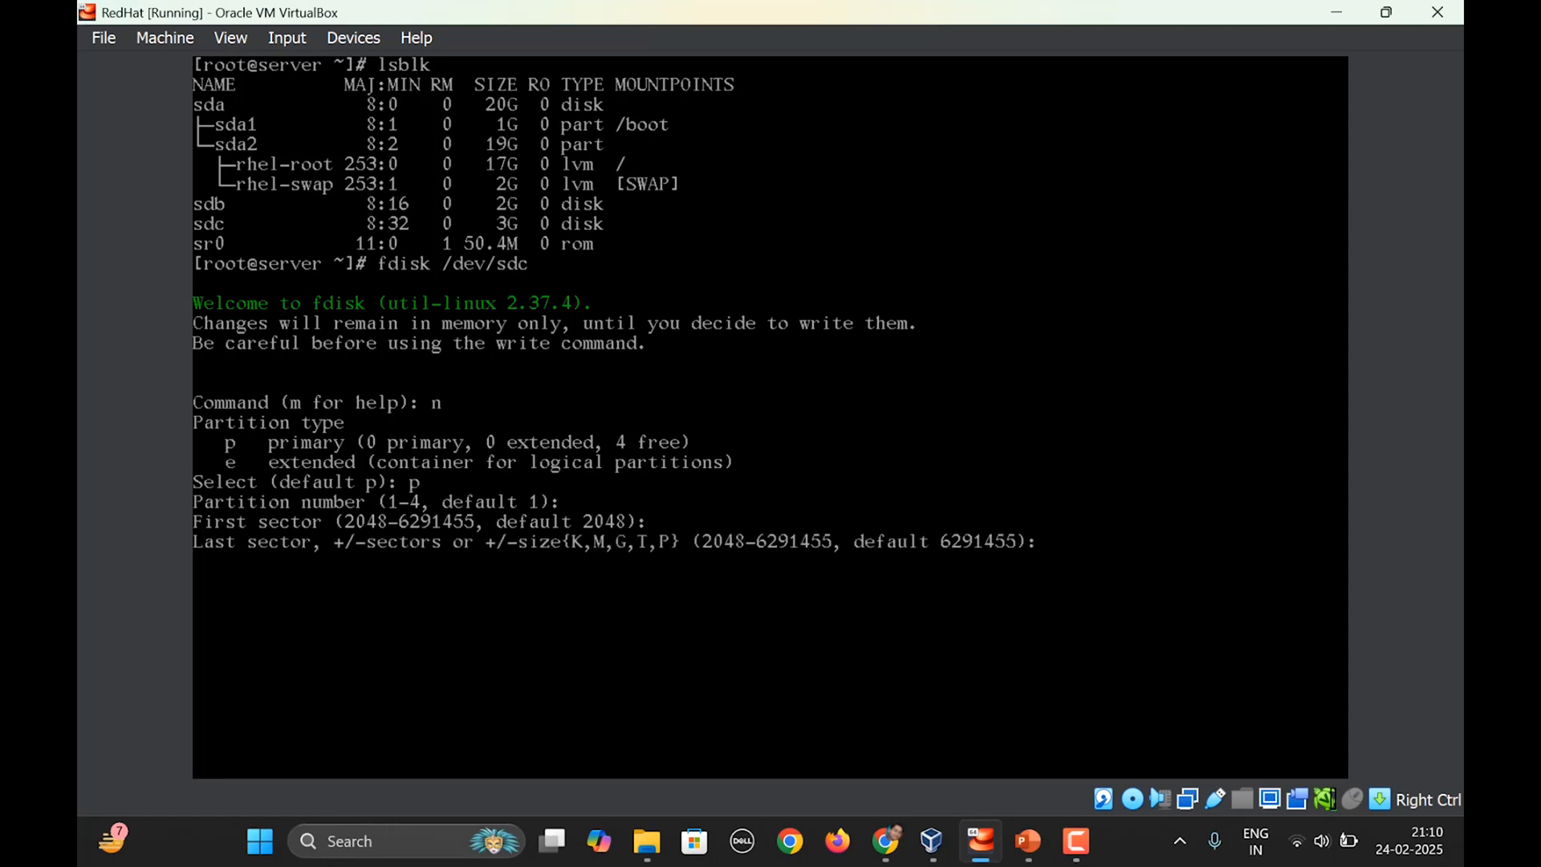
pyautogui.write('+2.')
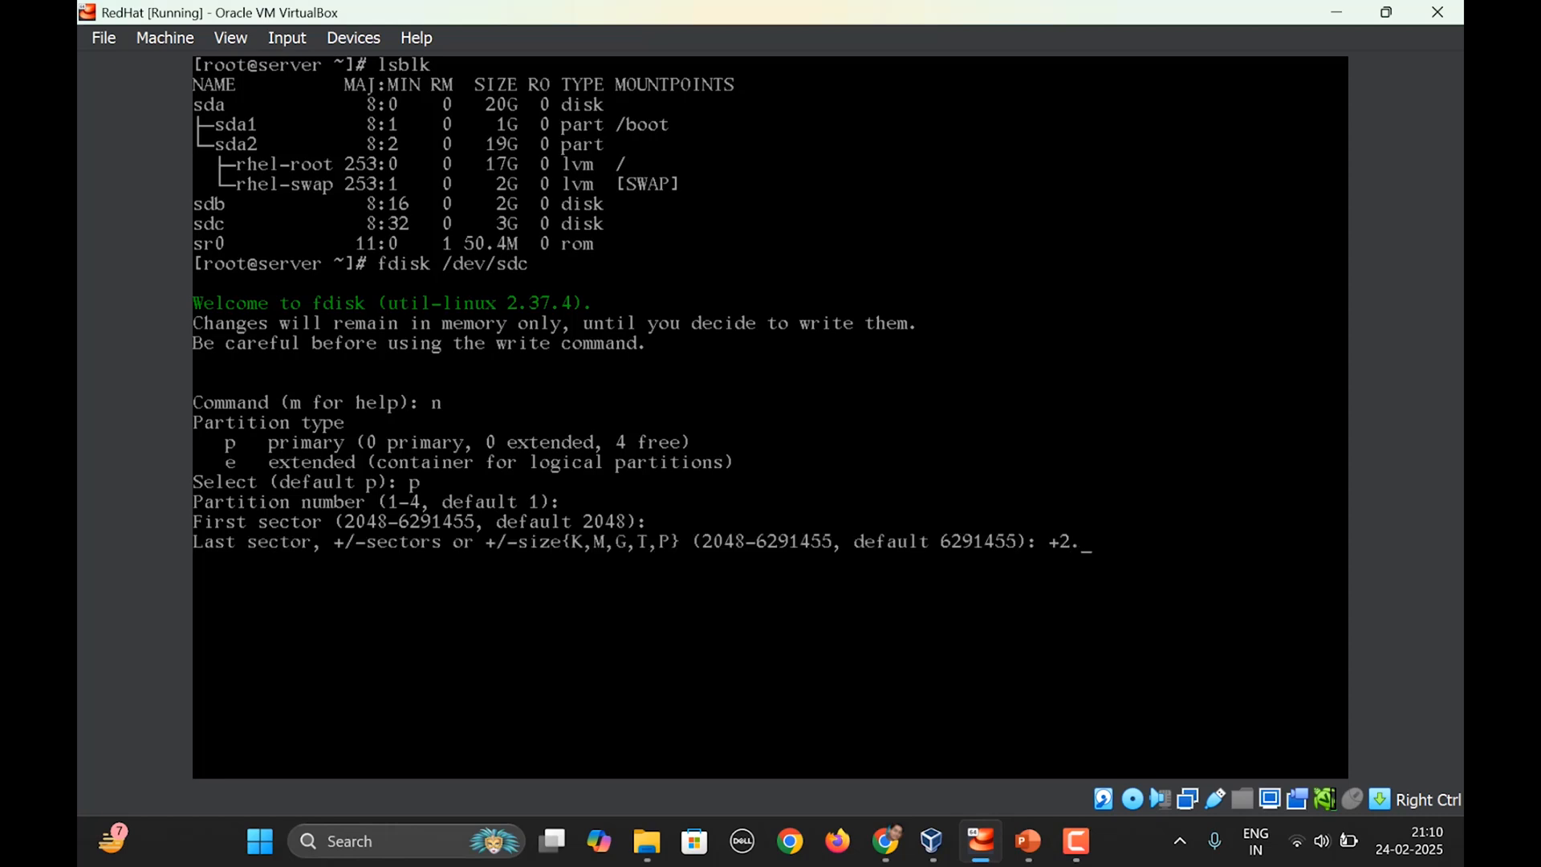
pyautogui.write('5G')
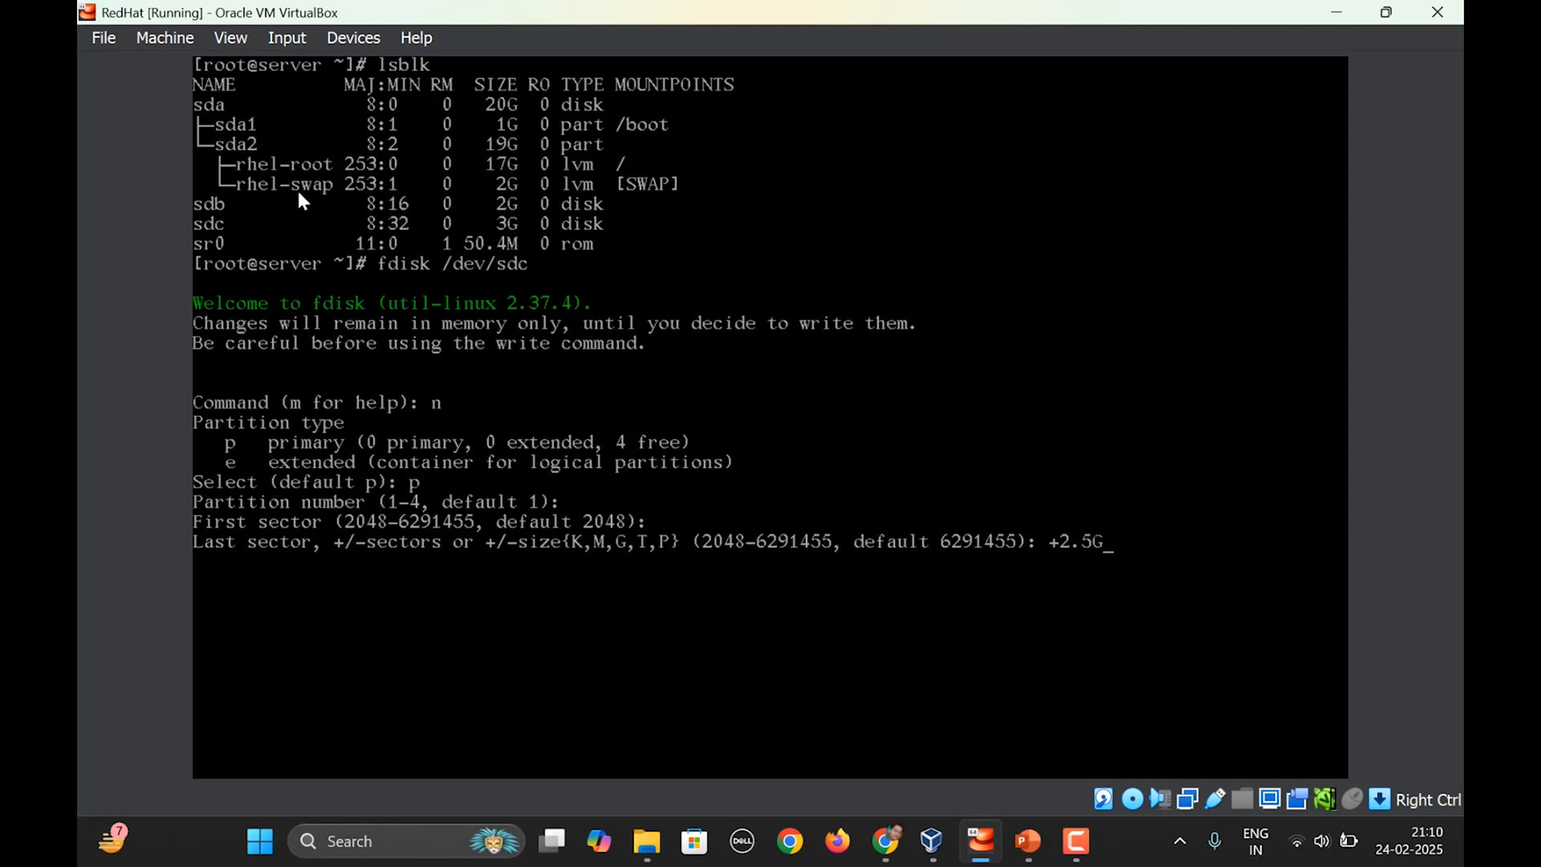
pyautogui.moveTo(337, 199)
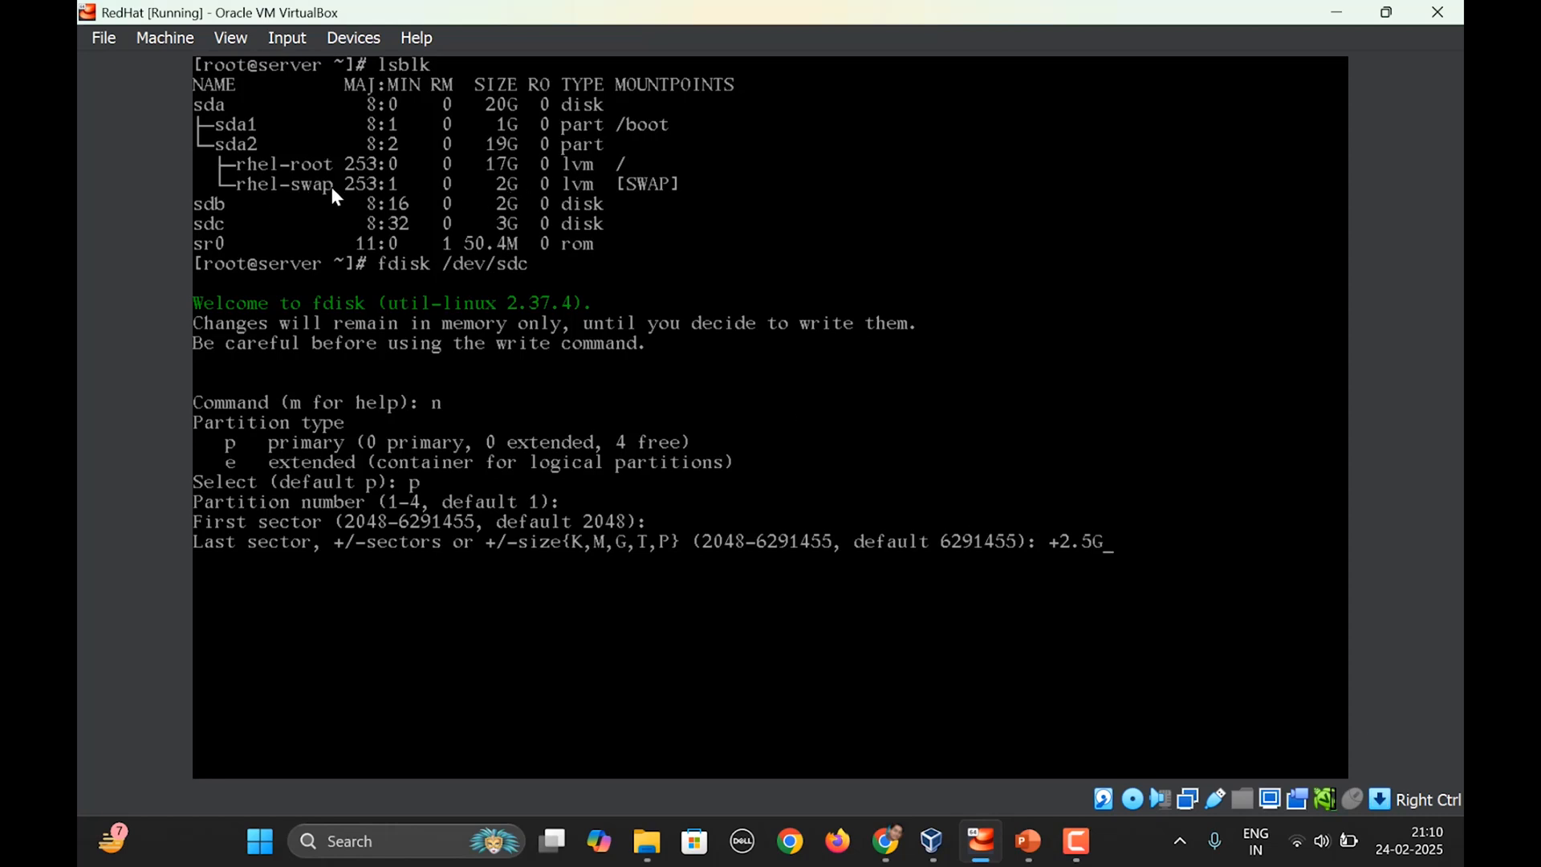
pyautogui.moveTo(1059, 498)
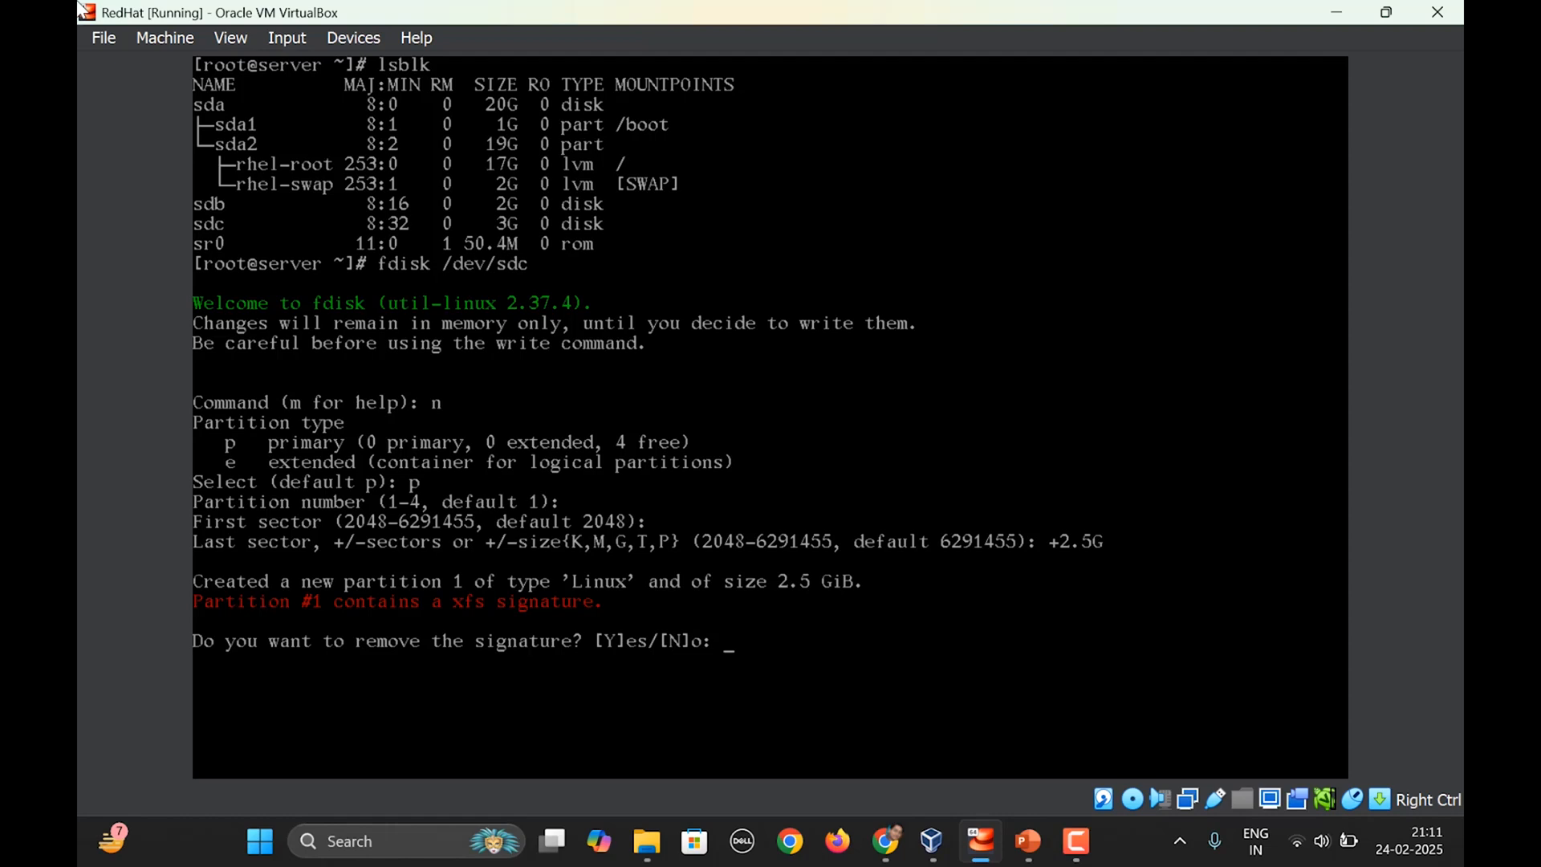
# - Remove the xfs signature and set partition 1's type to code 82, Linux swap / Solaris, then write
pyautogui.write('Y')
pyautogui.write('t')
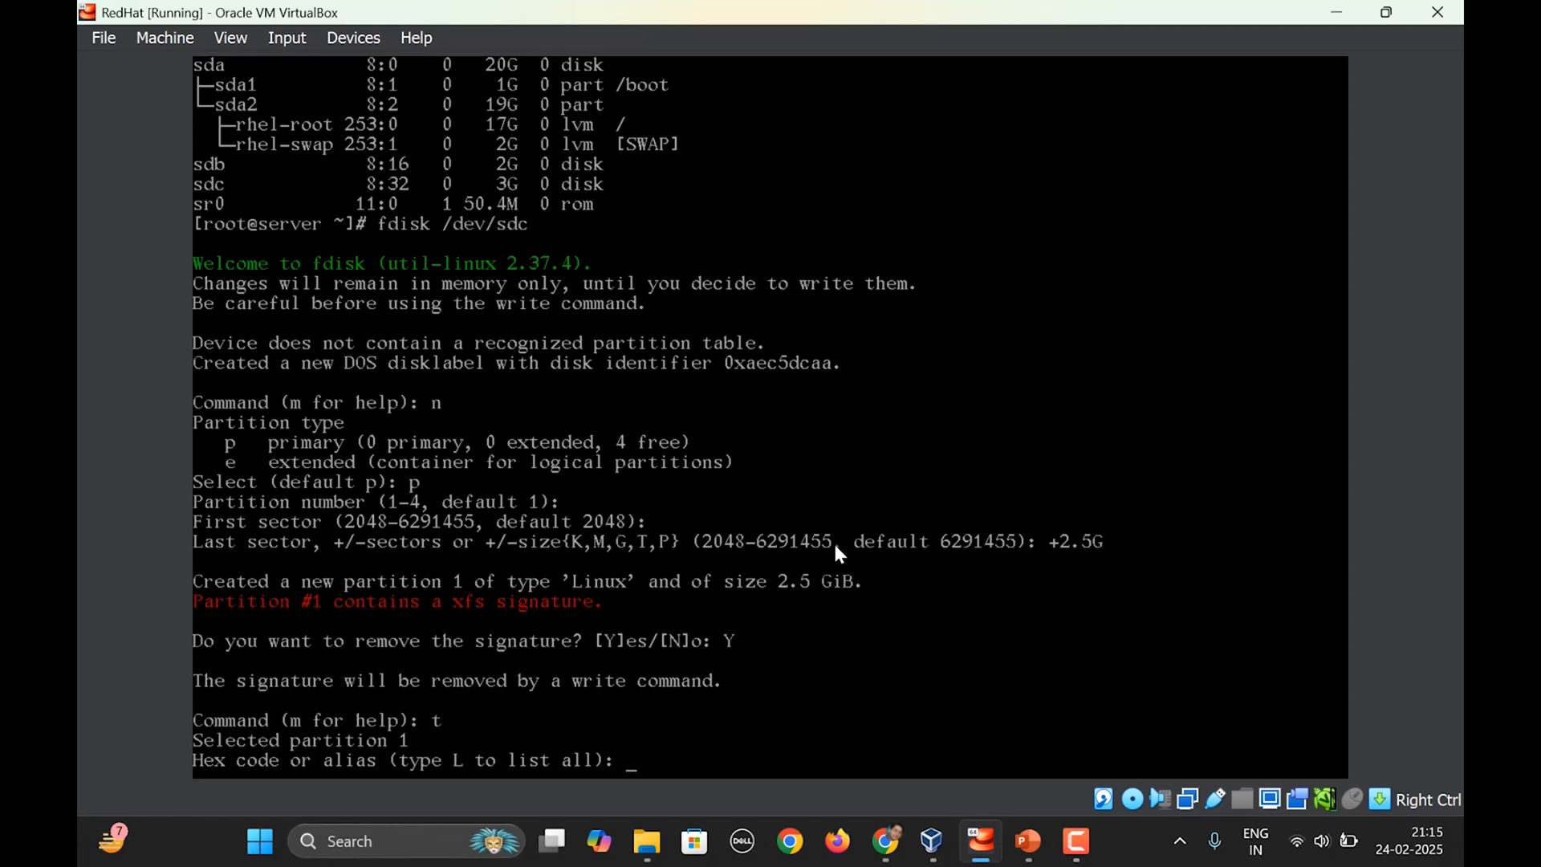
pyautogui.write('L')
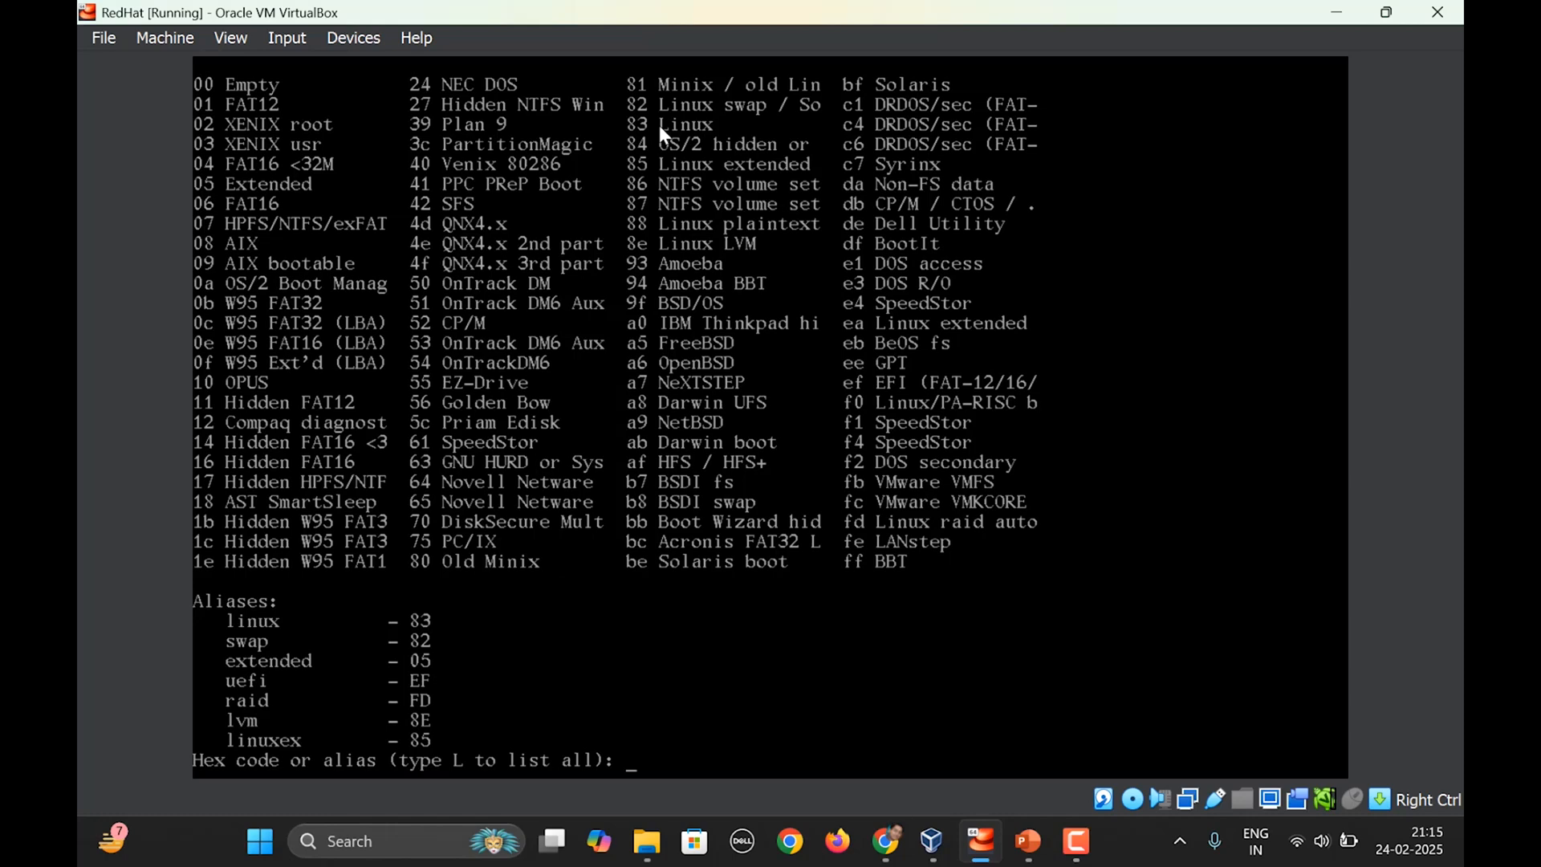
pyautogui.moveTo(639, 122)
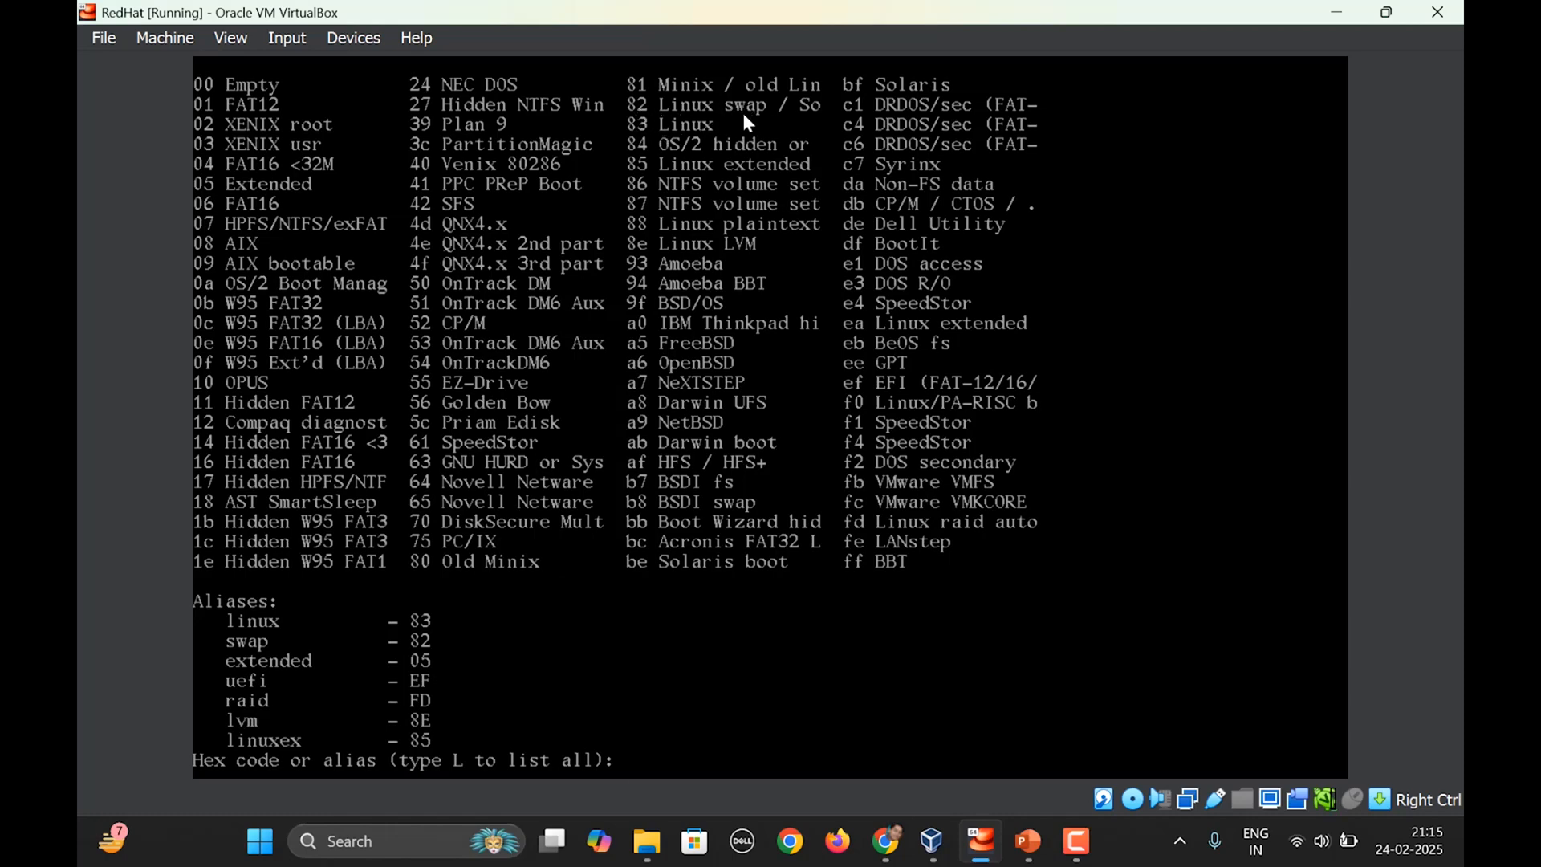
pyautogui.moveTo(706, 116)
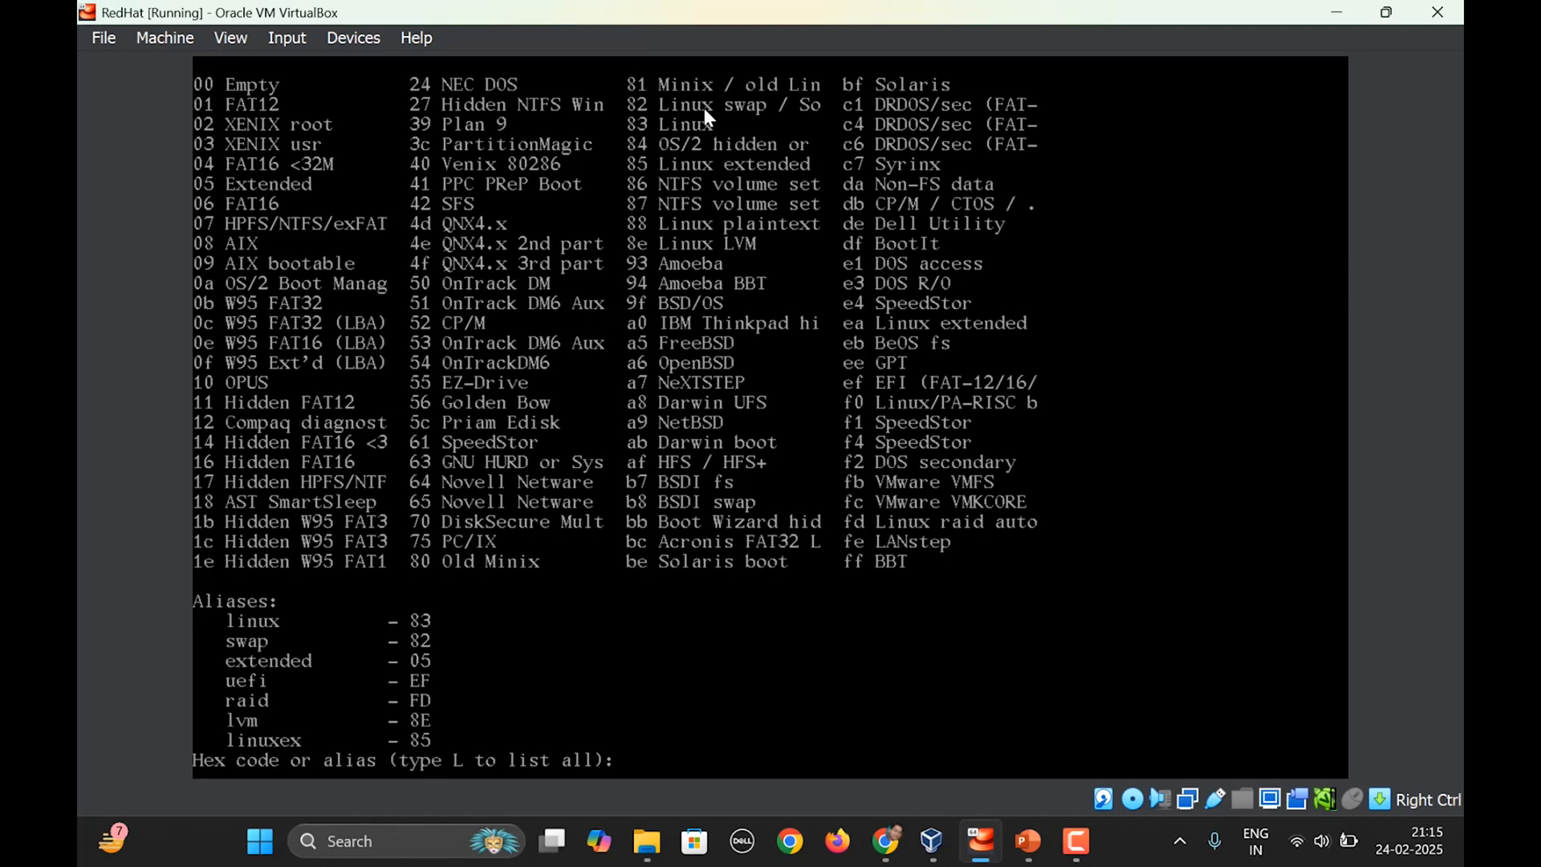
pyautogui.moveTo(659, 766)
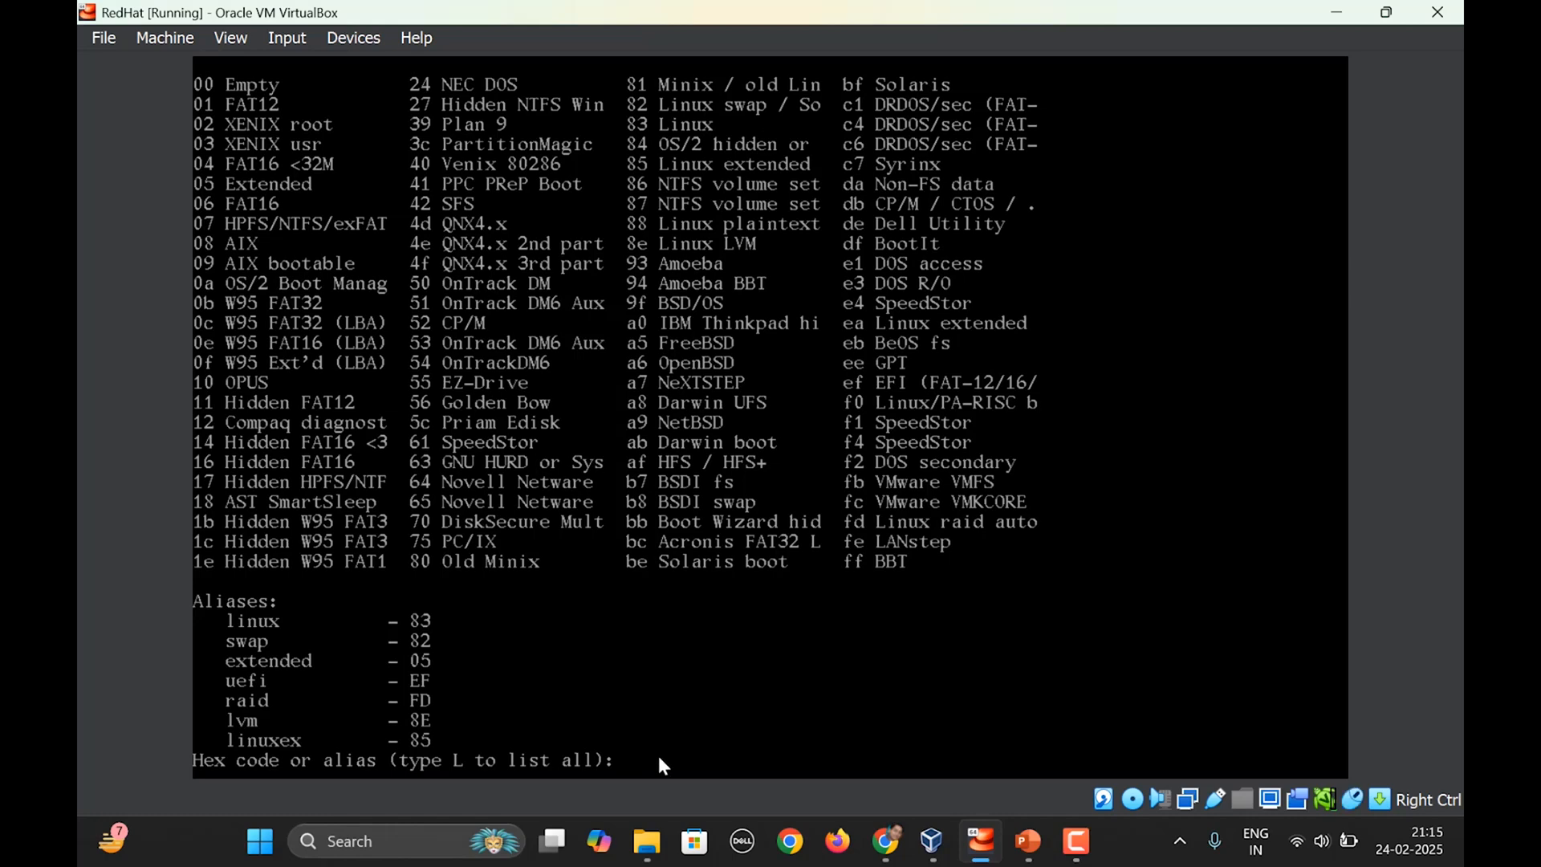
pyautogui.write('82')
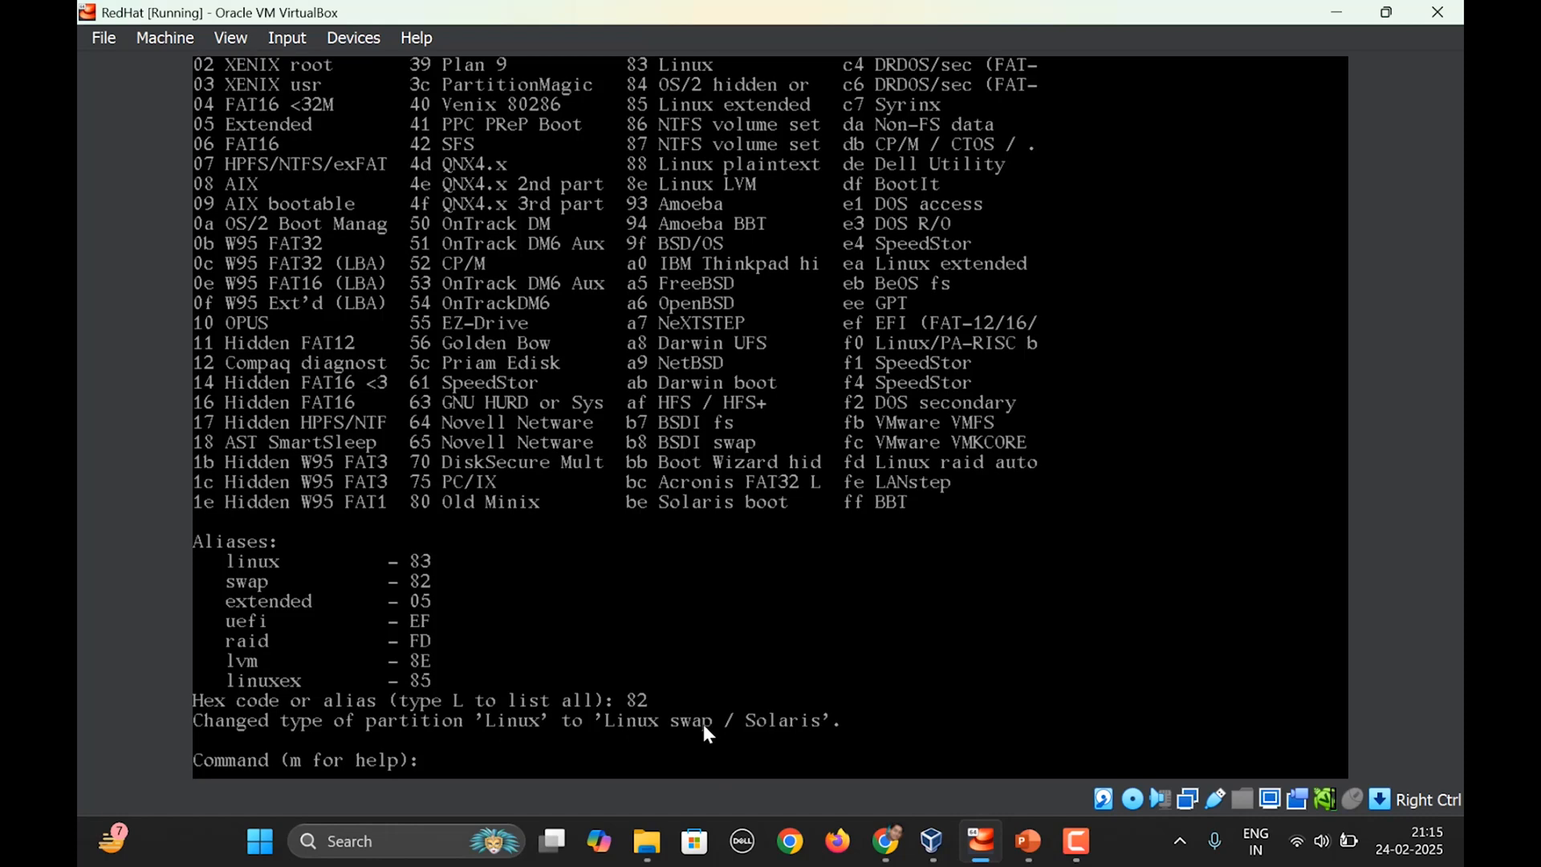
pyautogui.write('w')
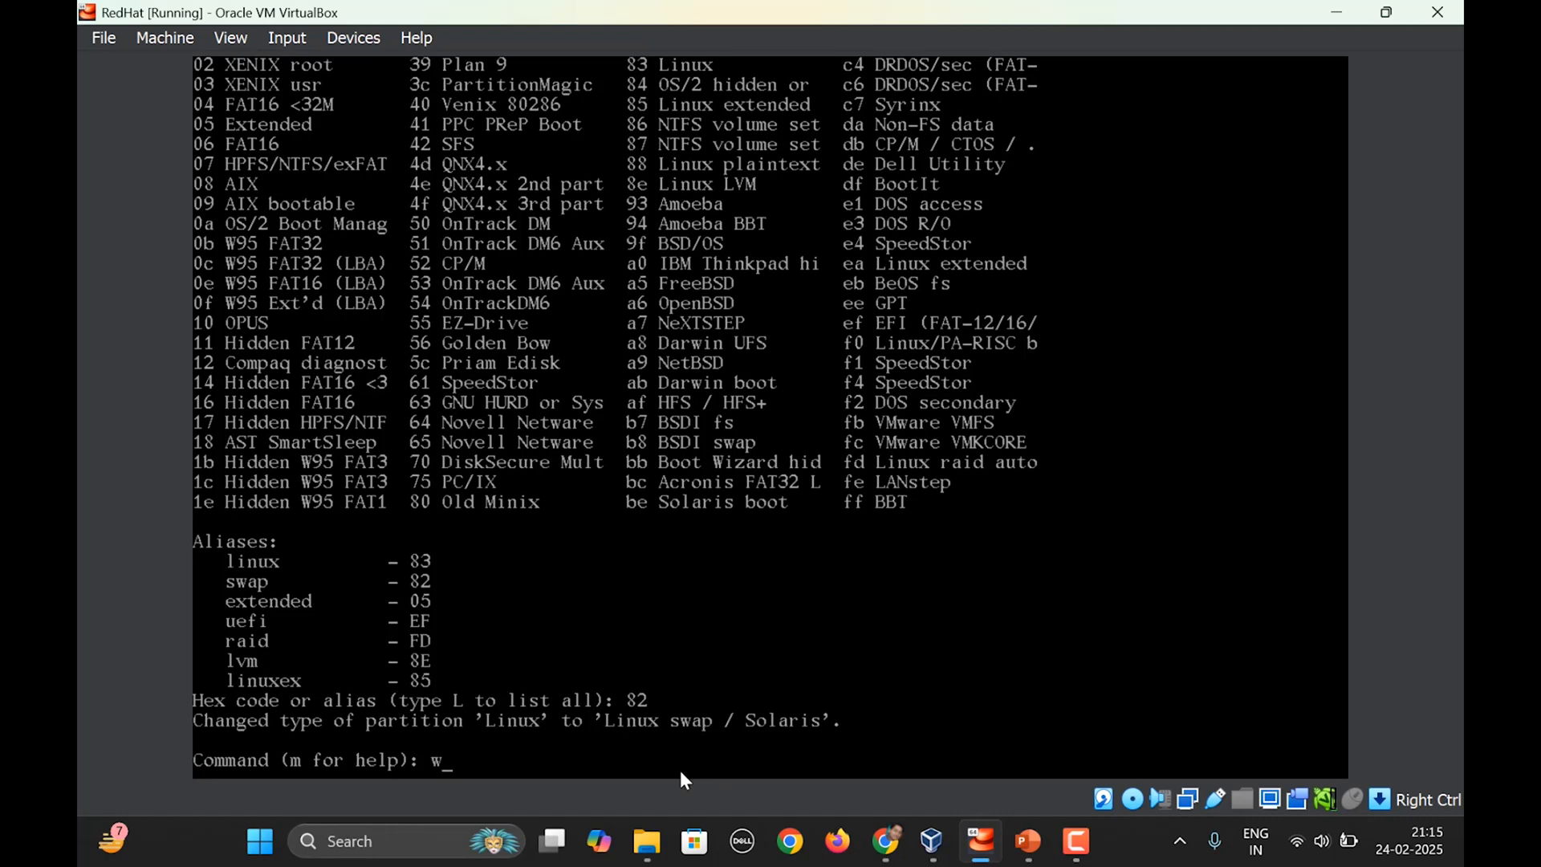
# - Re-read the /dev/sdc partition table with partprobe and confirm sdc1 at 2.5G via lsblk
pyautogui.press('Return')
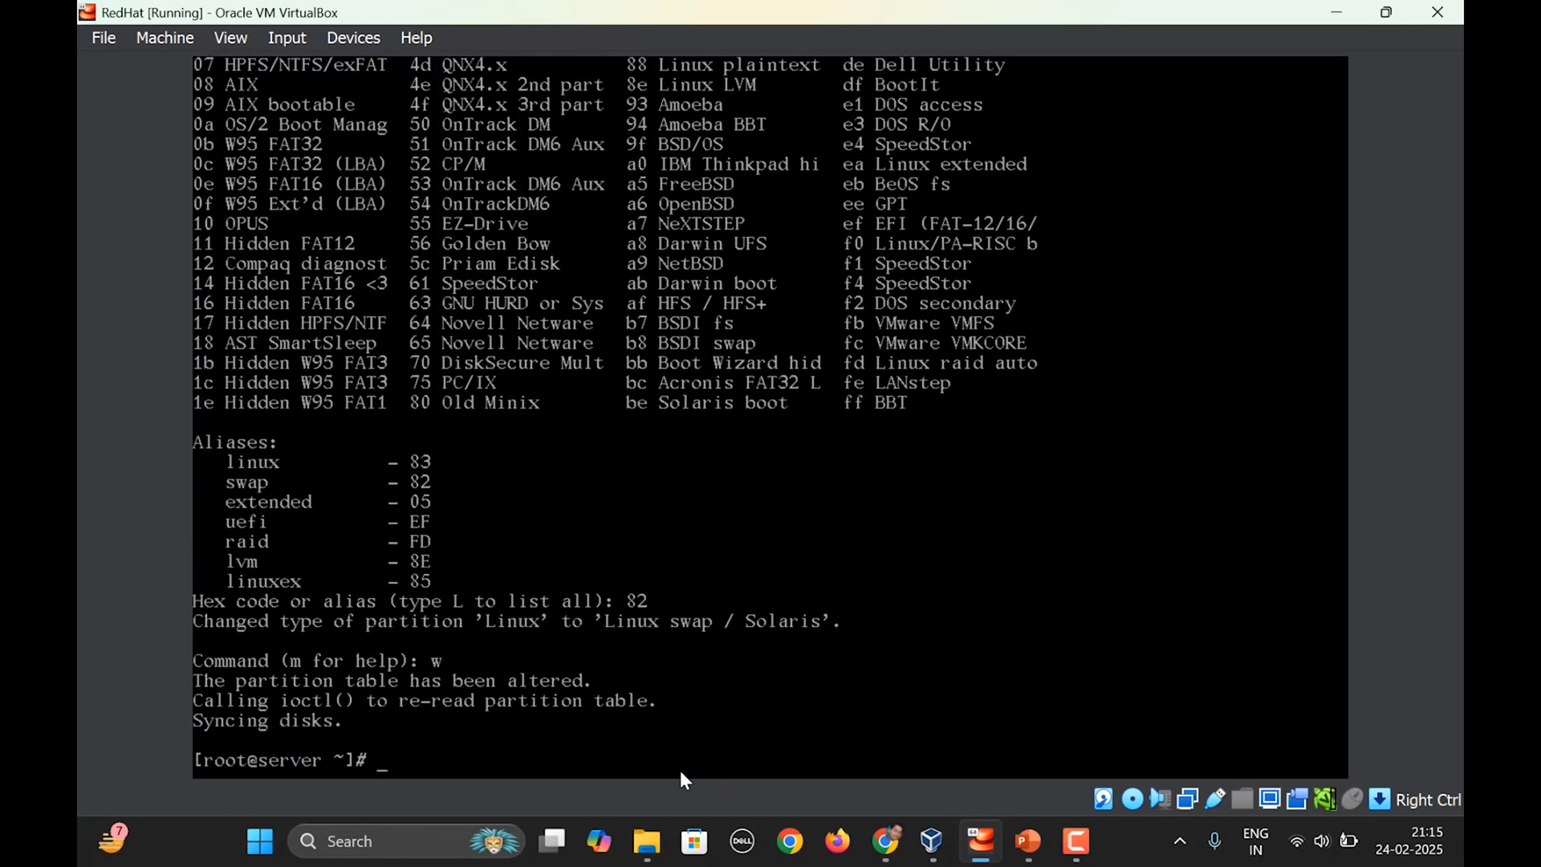
pyautogui.write('partprobe')
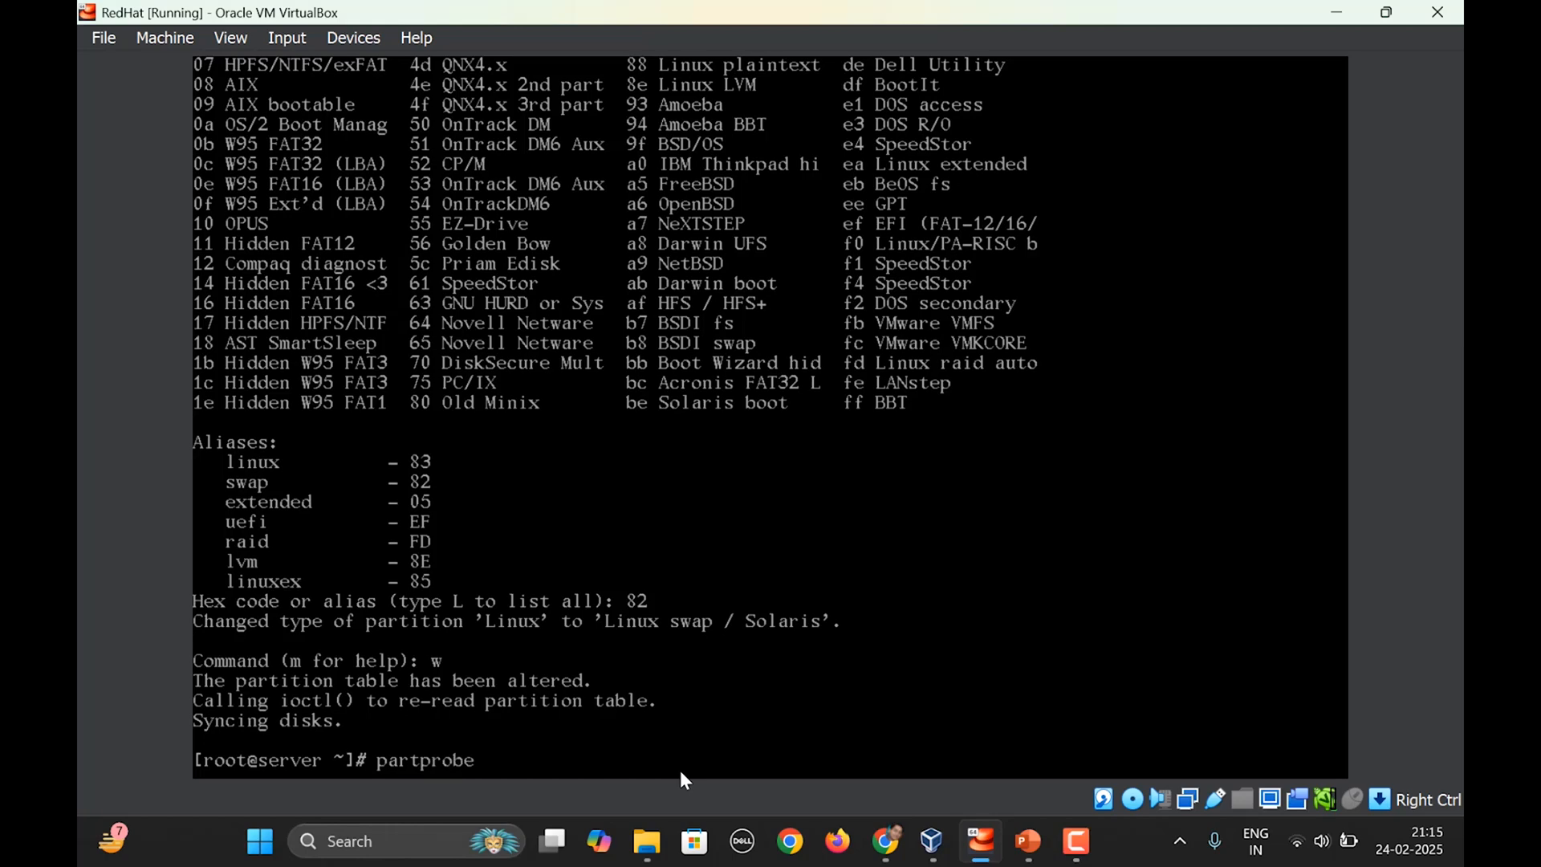
pyautogui.write('/dev/sdc')
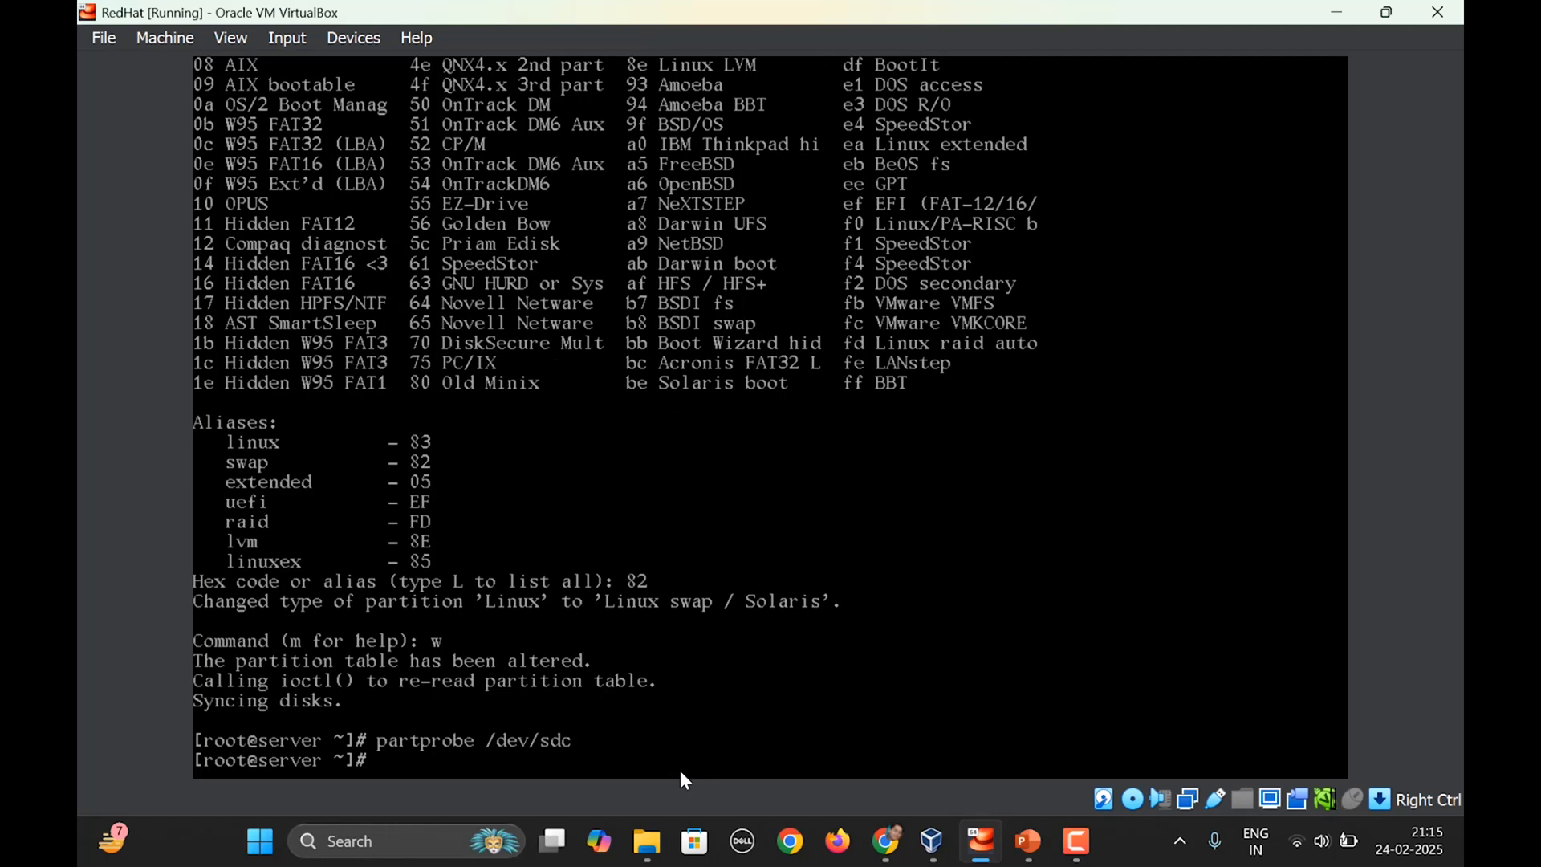
pyautogui.write('lsblk')
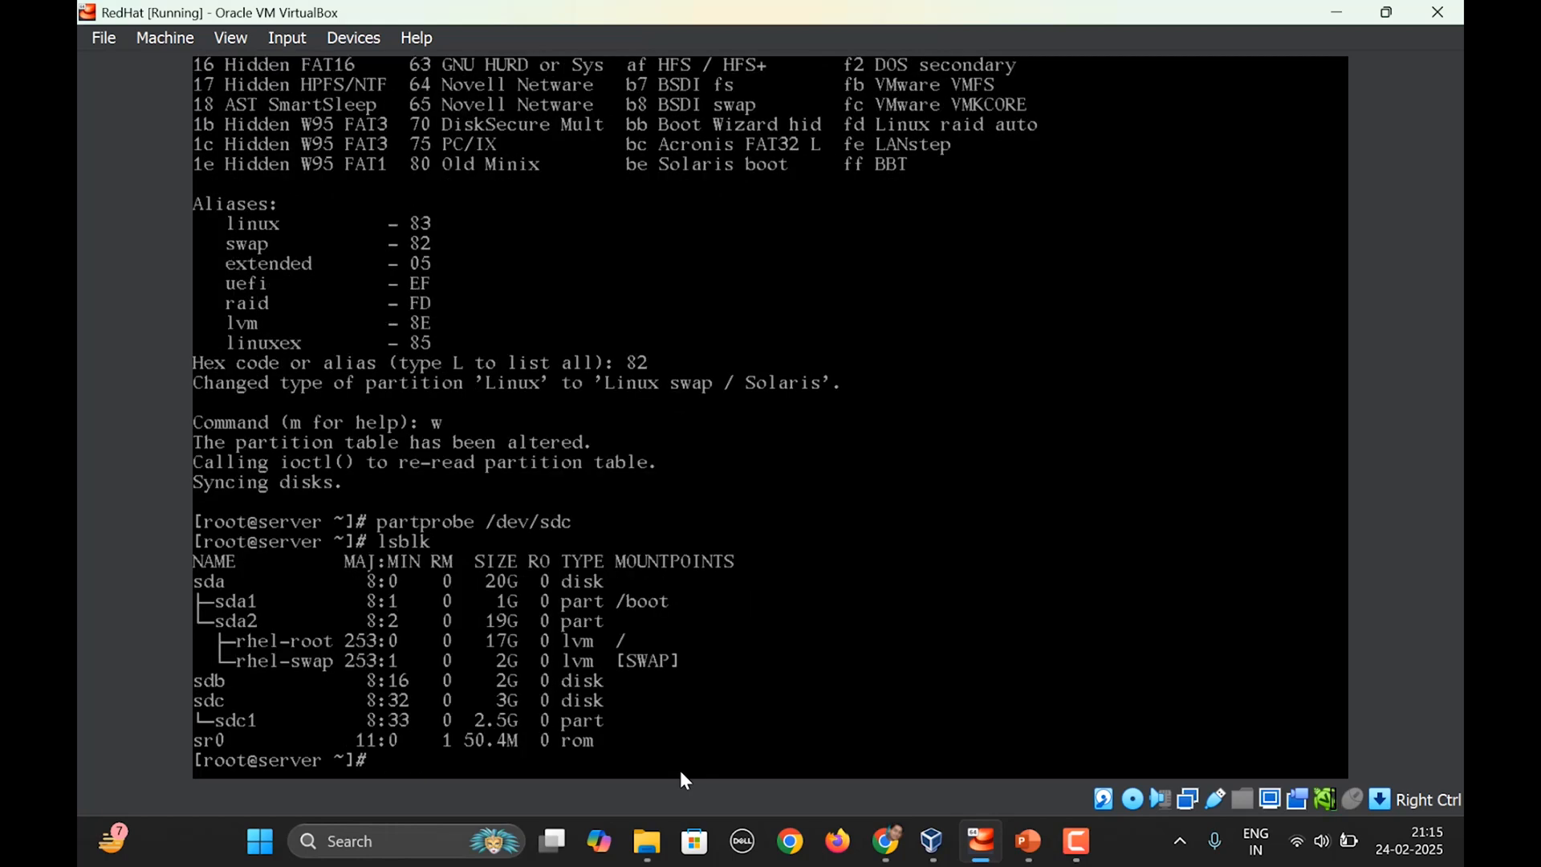
pyautogui.moveTo(236, 740)
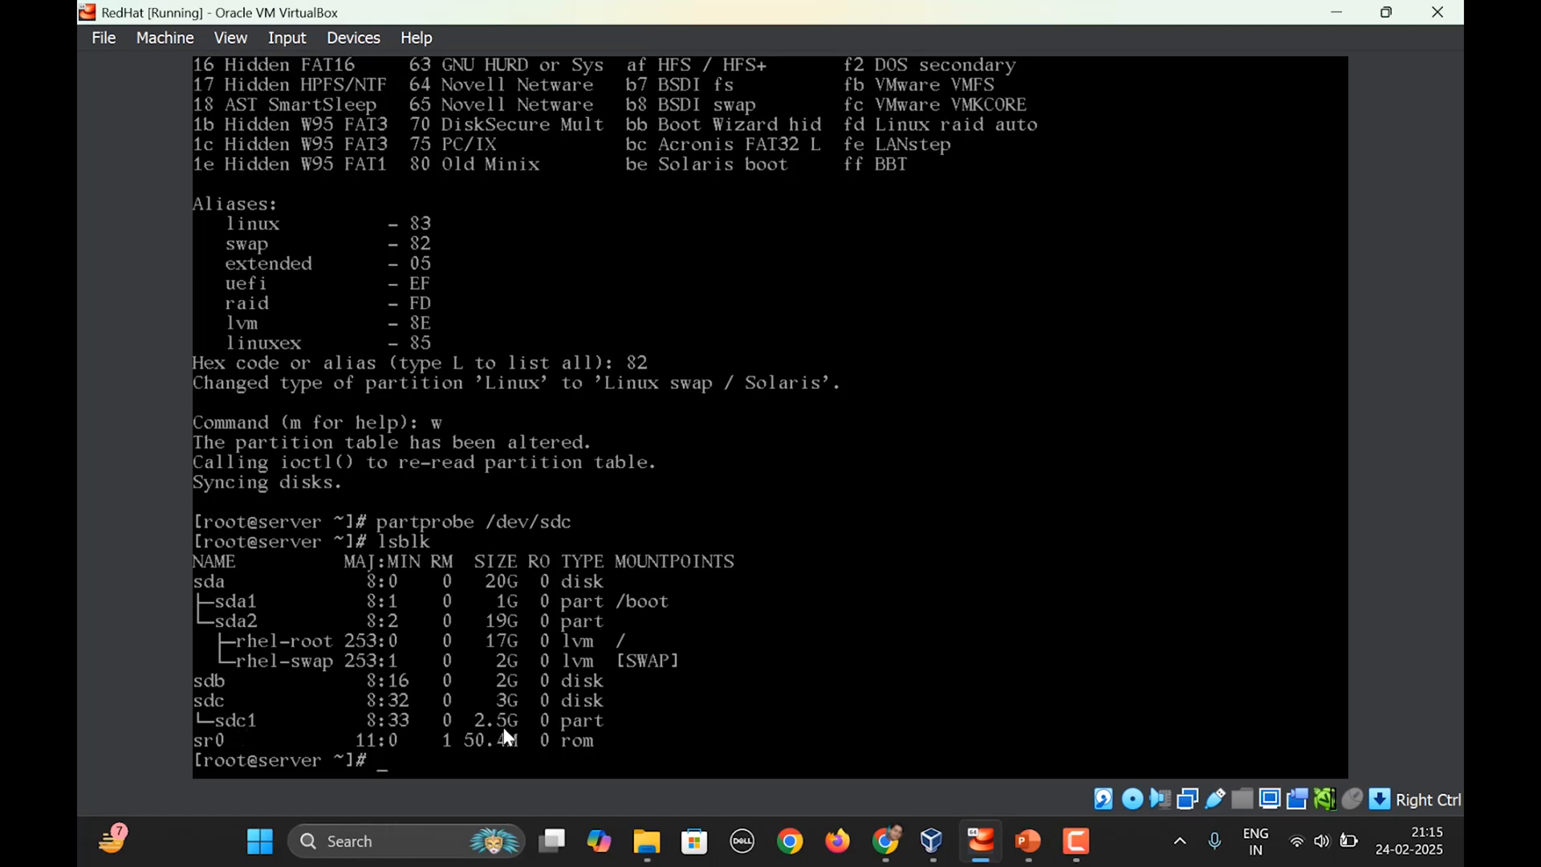
pyautogui.moveTo(600, 735)
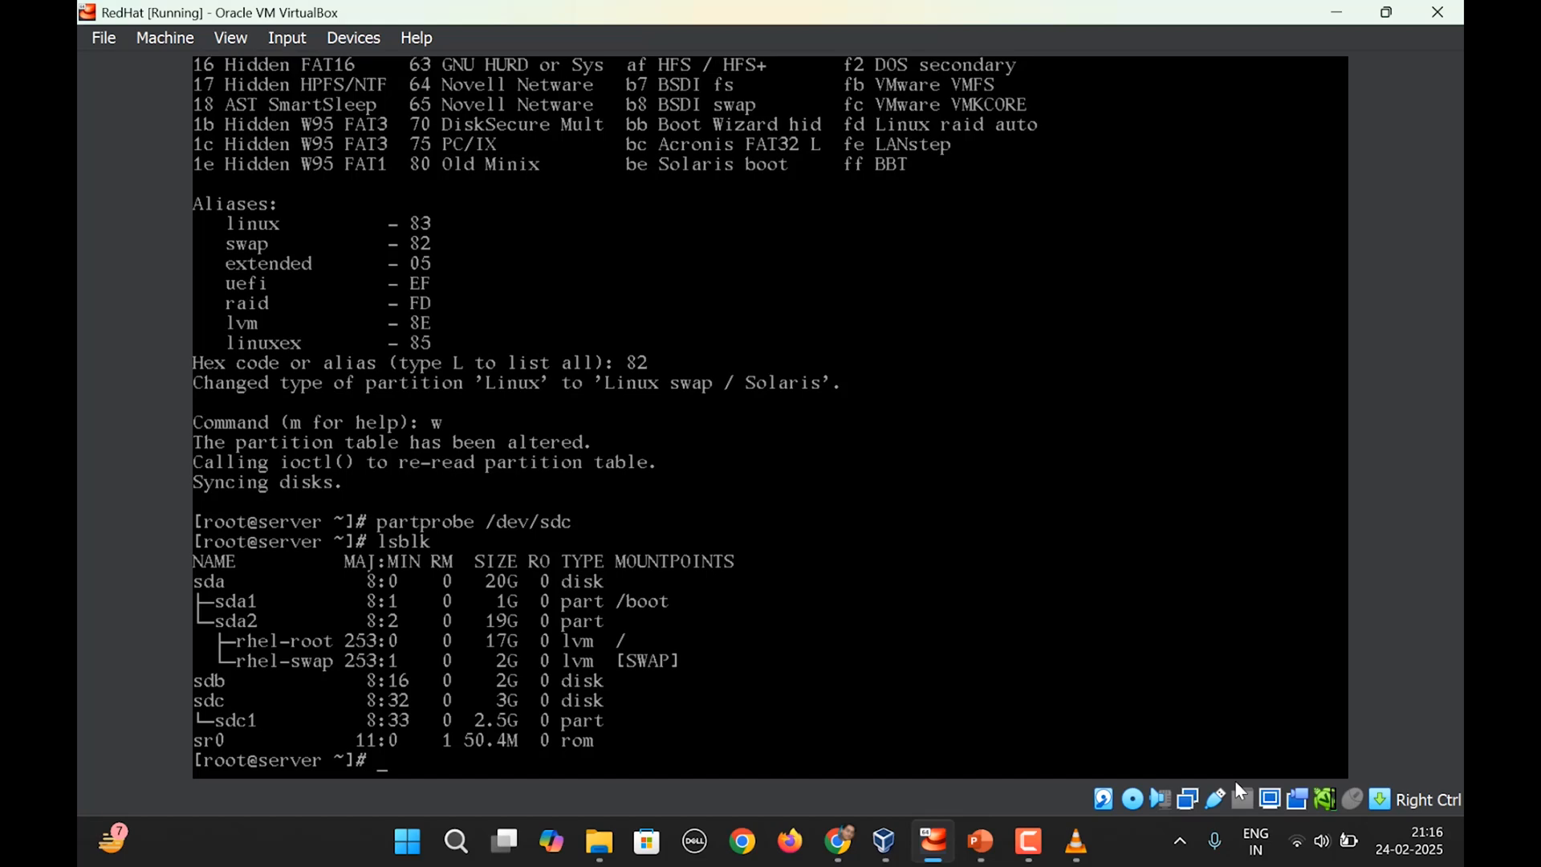
# - Format /dev/sdc1 as 2.5 GiB swap space with mkswap
pyautogui.write('mkswap')
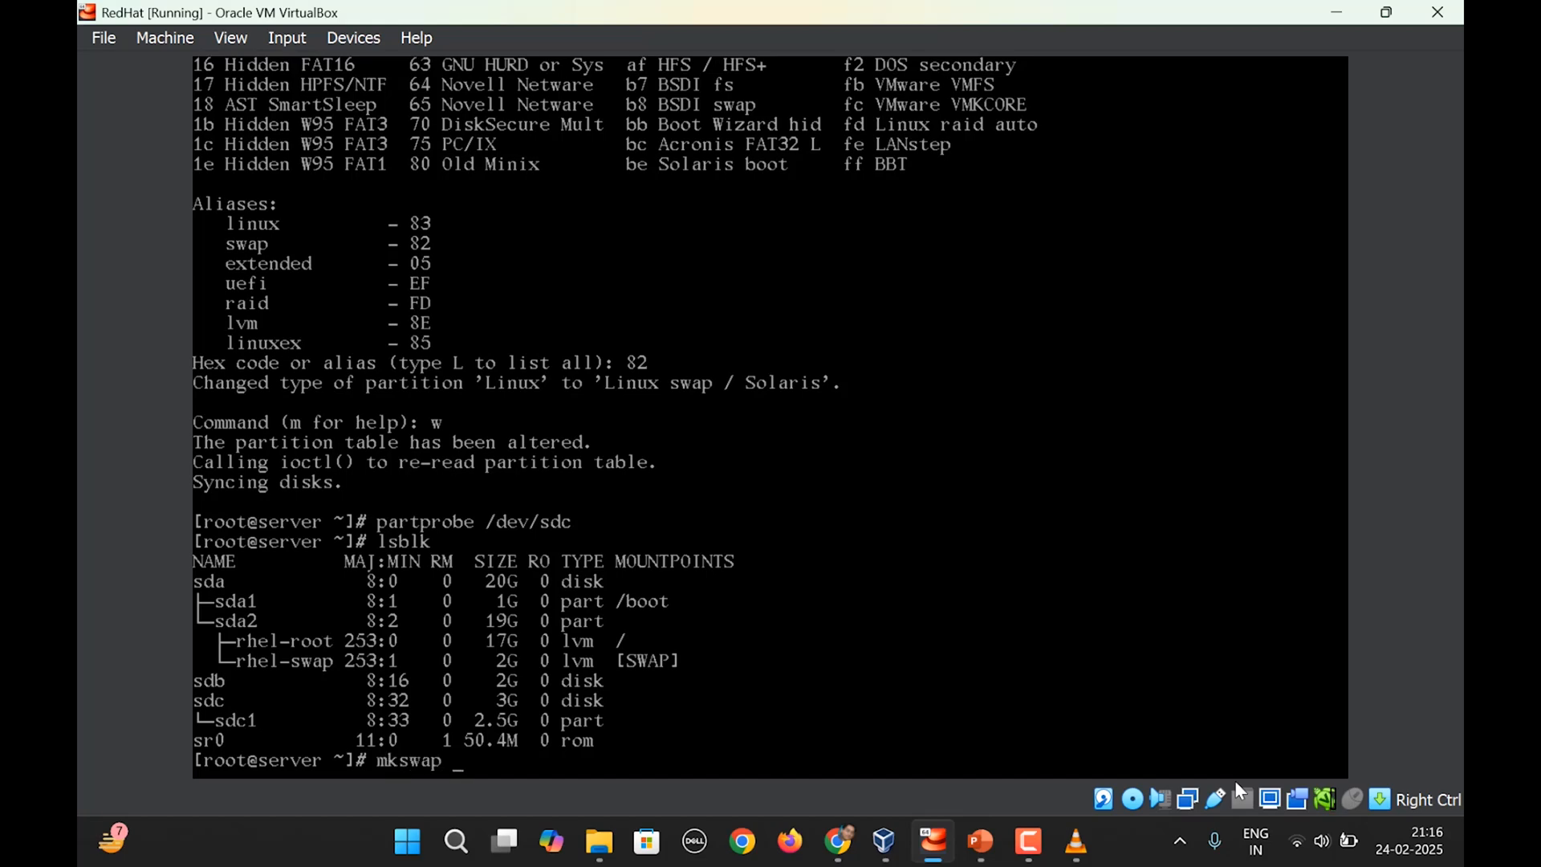
pyautogui.write('/dev/')
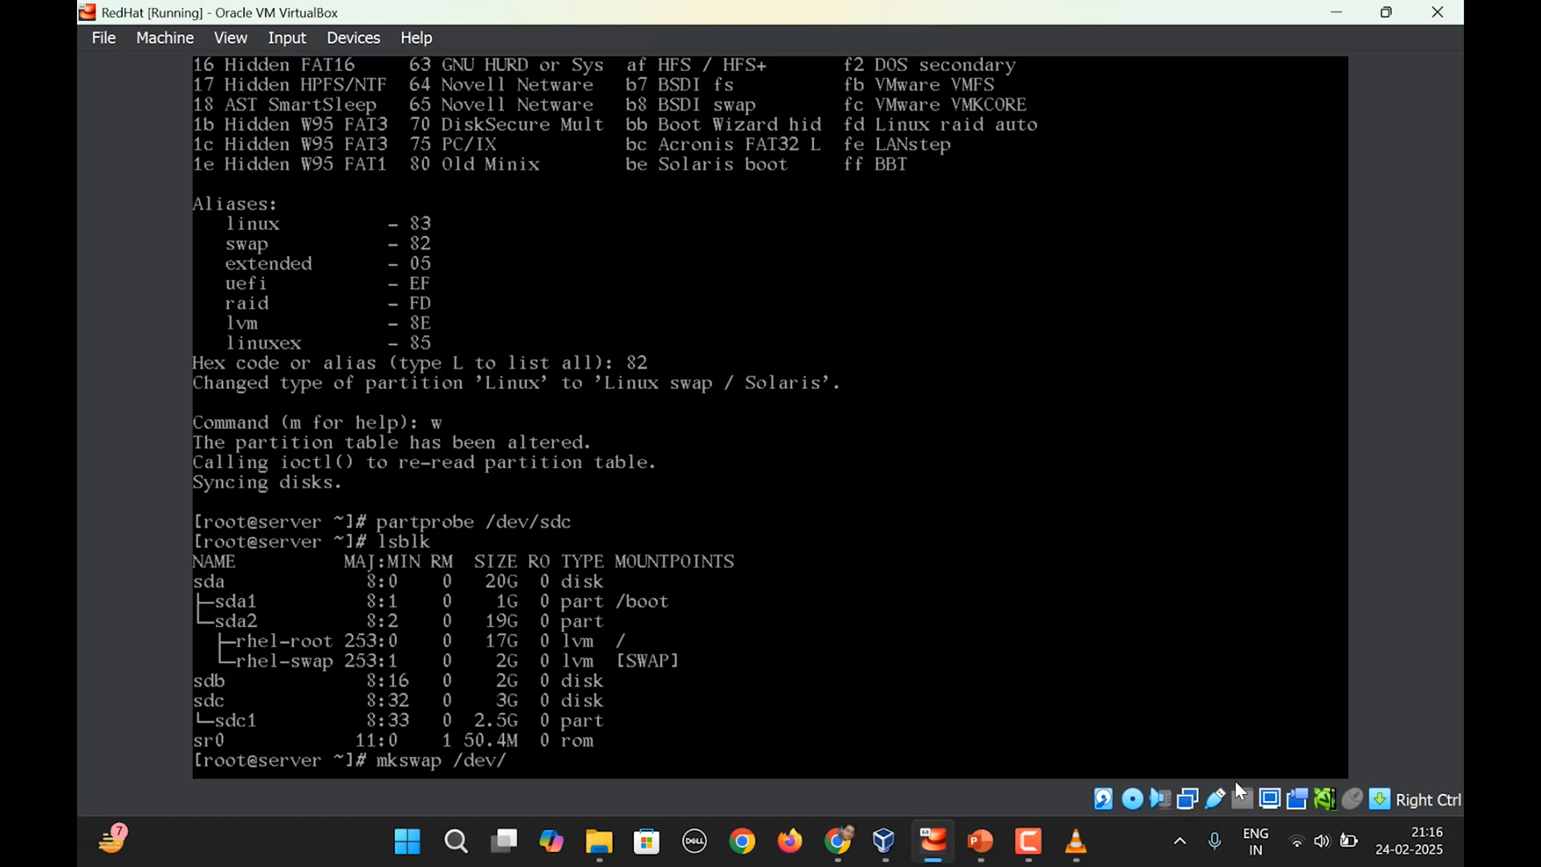
pyautogui.write('sdc1')
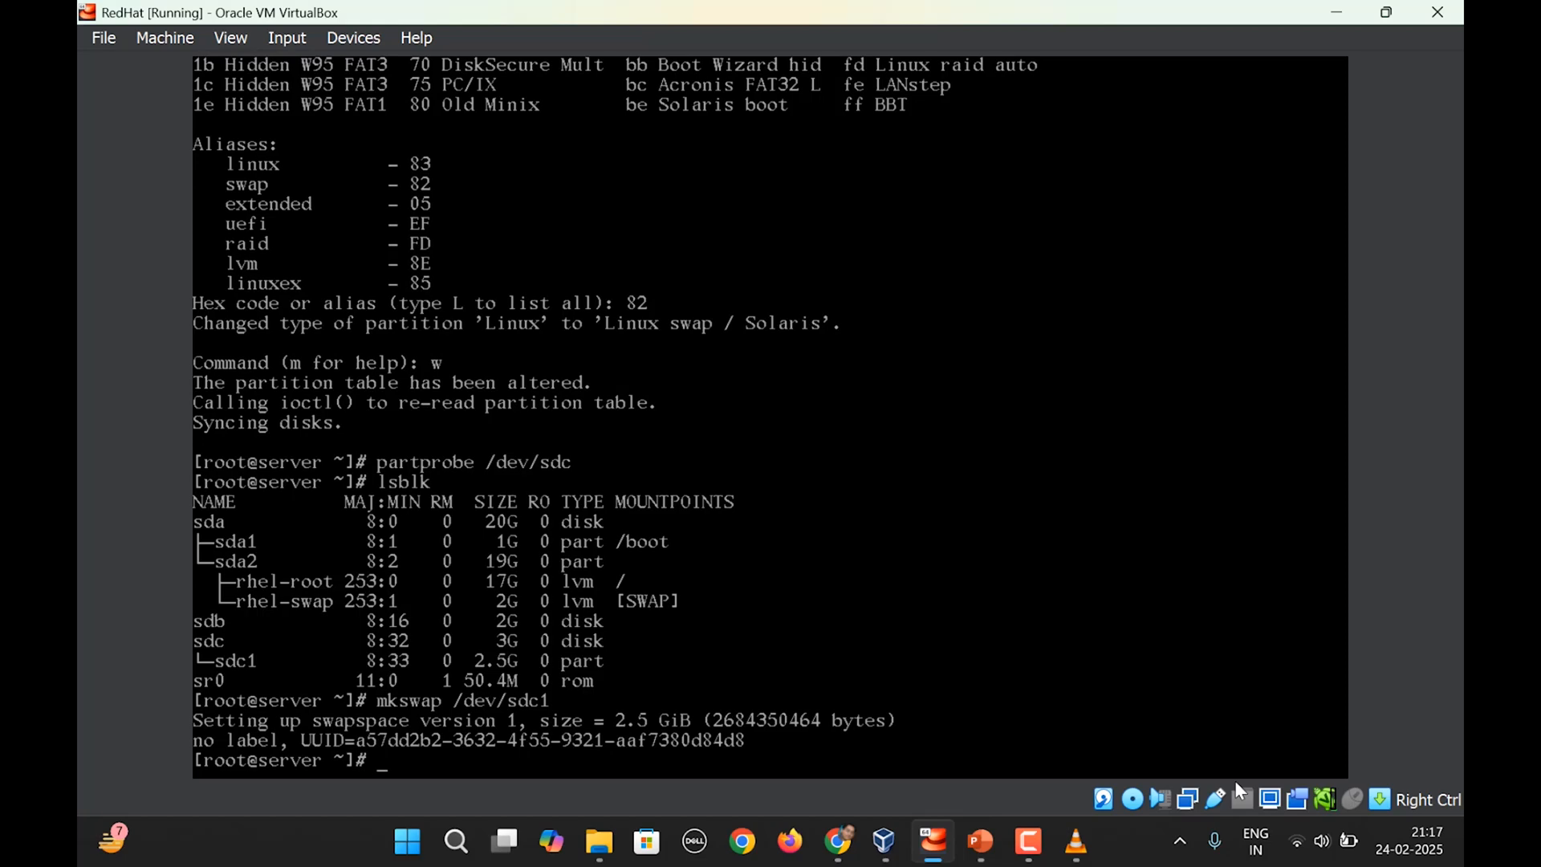
pyautogui.write('nano')
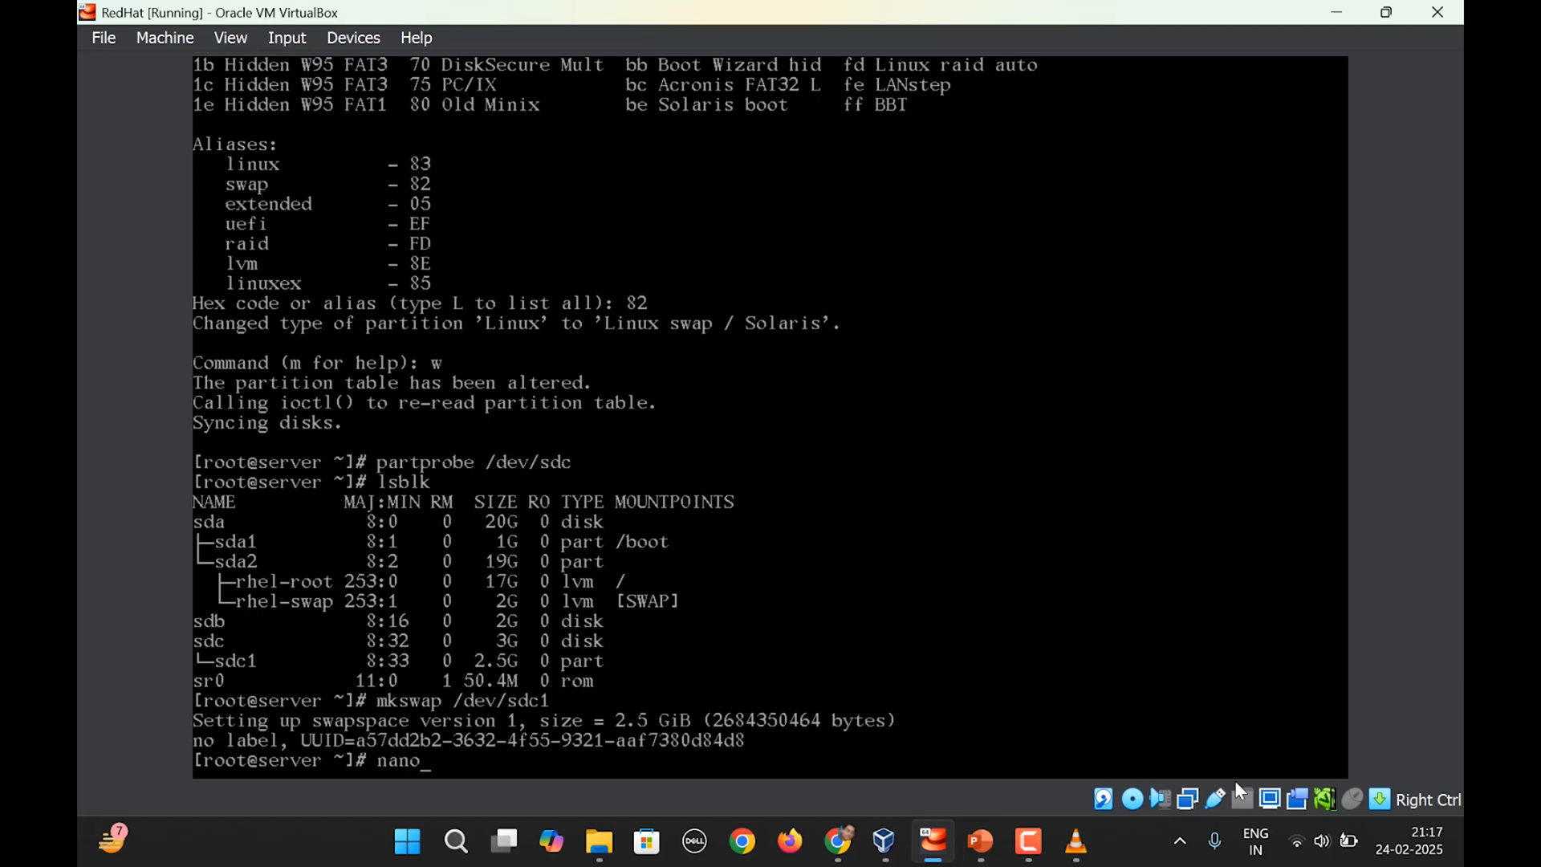
pyautogui.write('/etc/f')
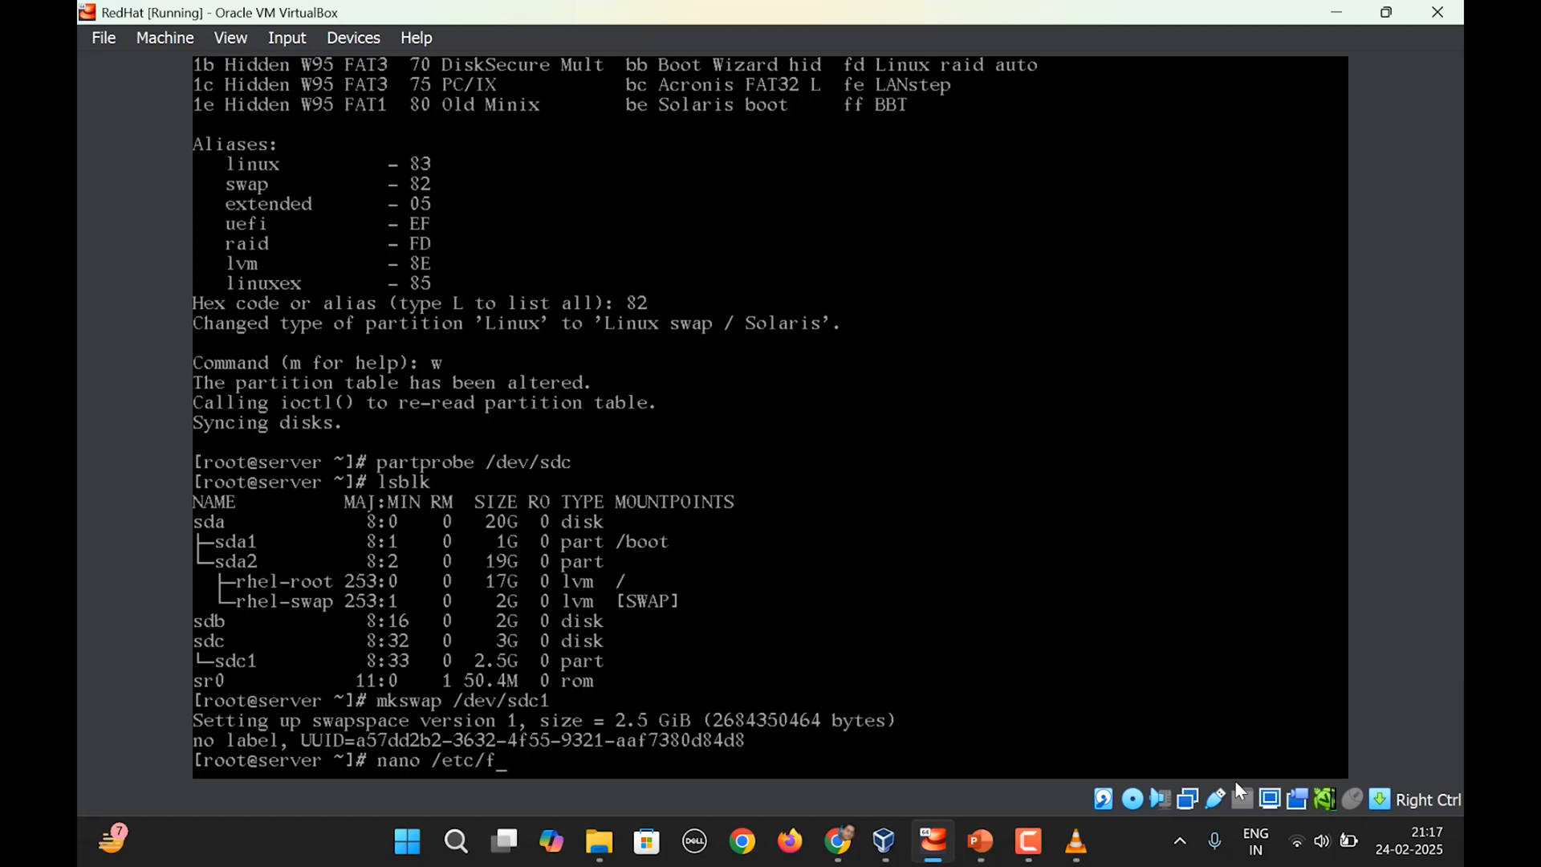
# - Add '/dev/sdc1 swap swap defaults 0 0' to /etc/fstab in nano and save it
pyautogui.press('Enter')
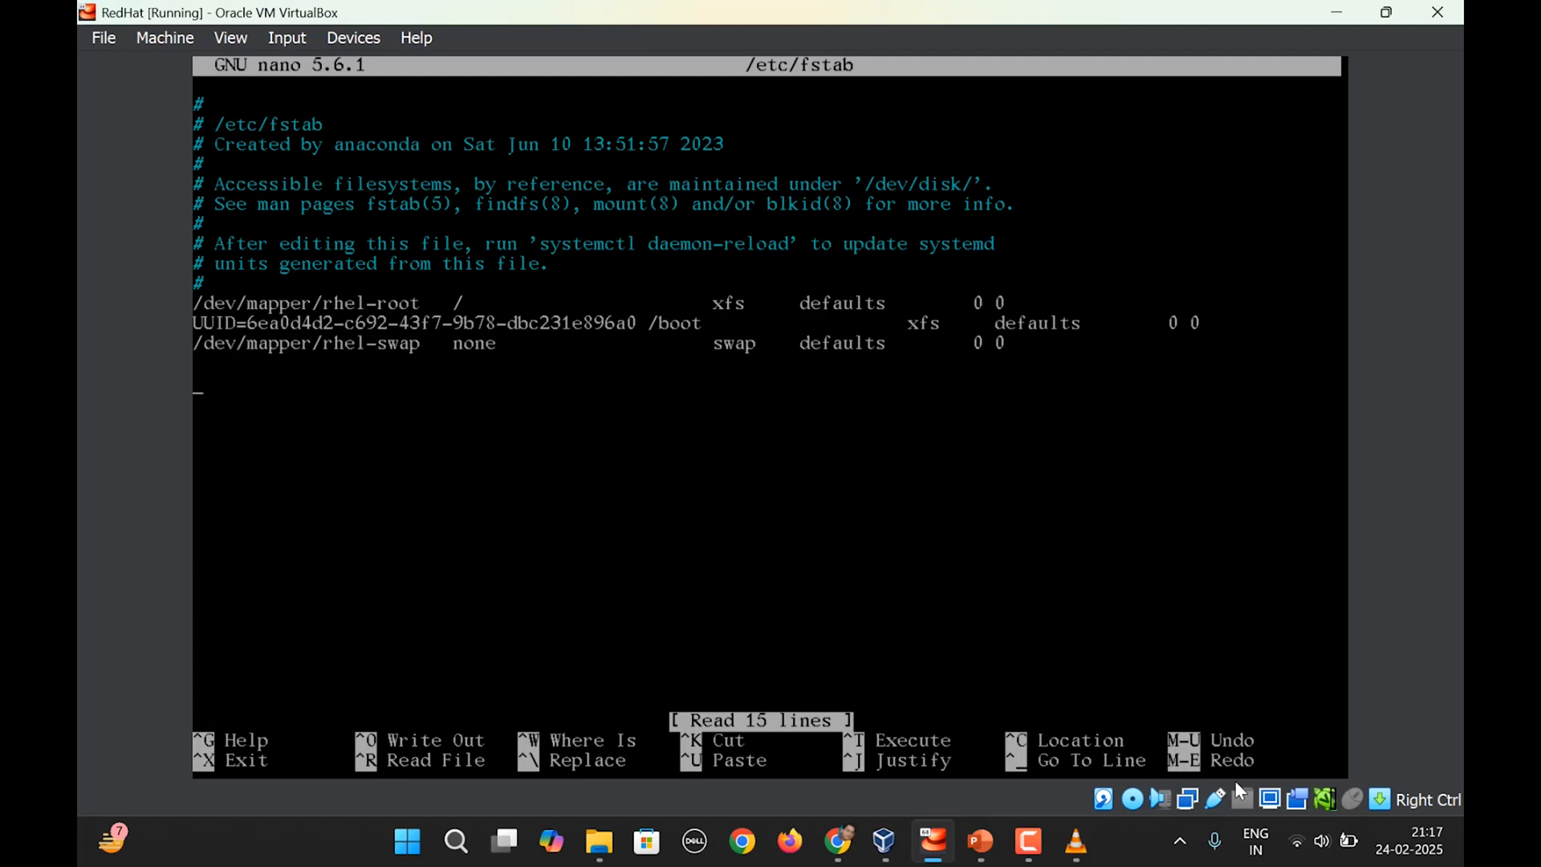
pyautogui.write('/dev/sd')
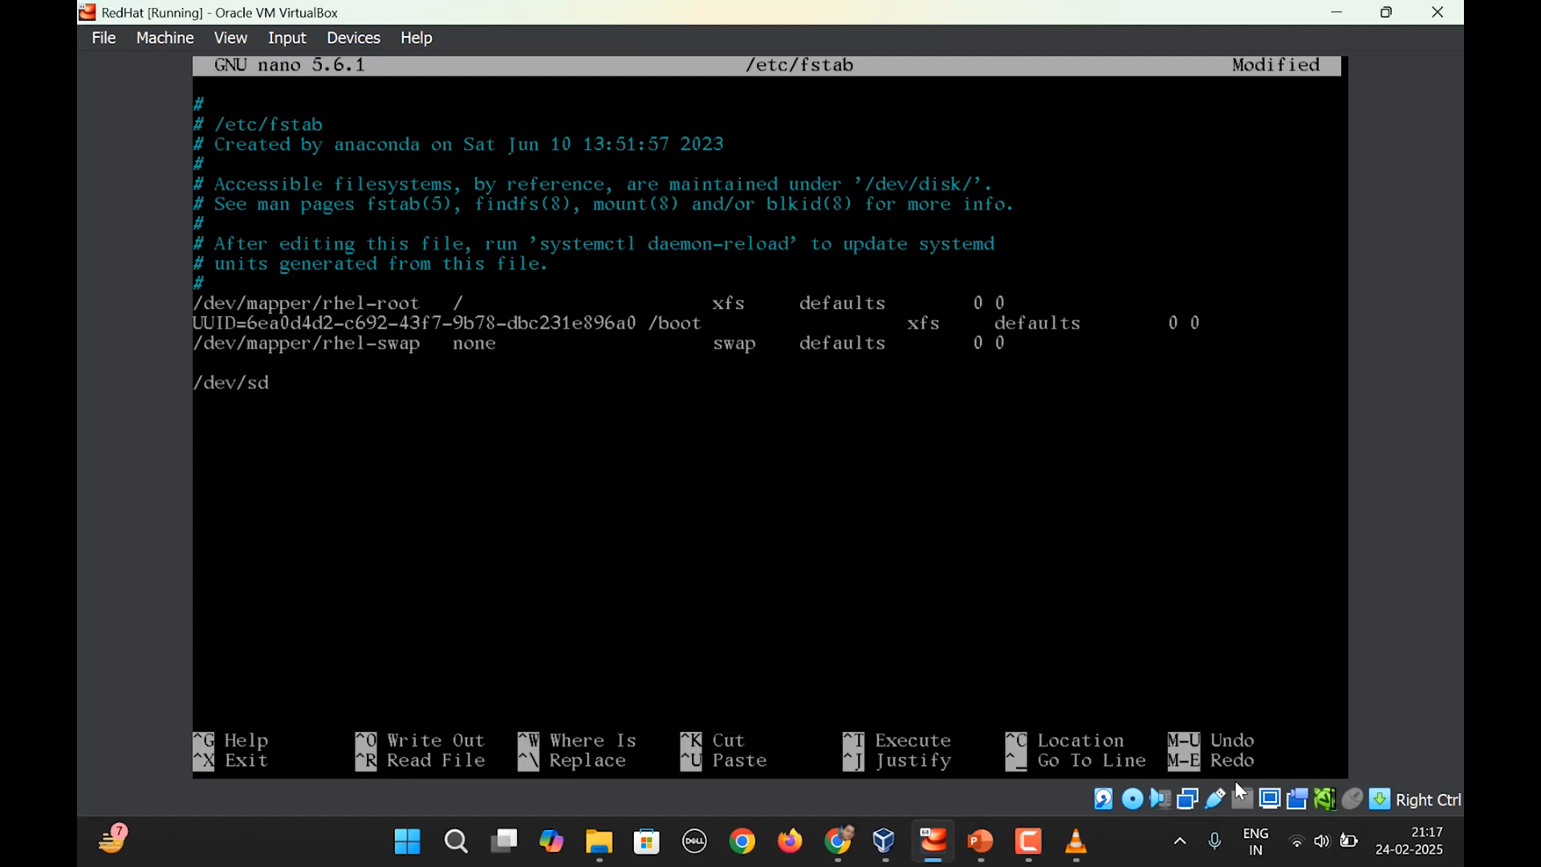
pyautogui.write('c1       swap    swap    defau')
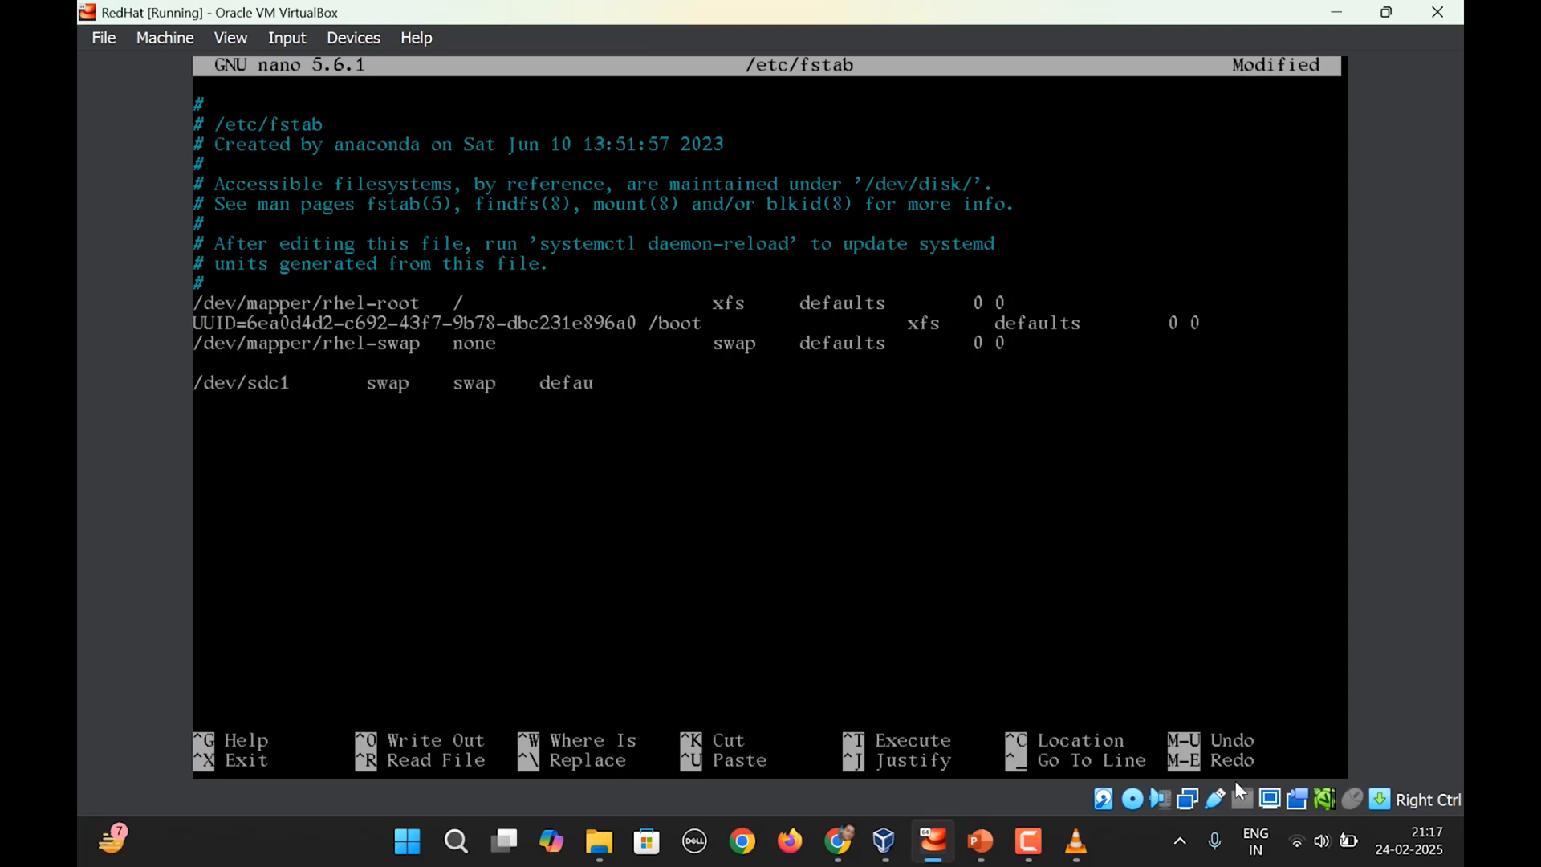
pyautogui.write('lts')
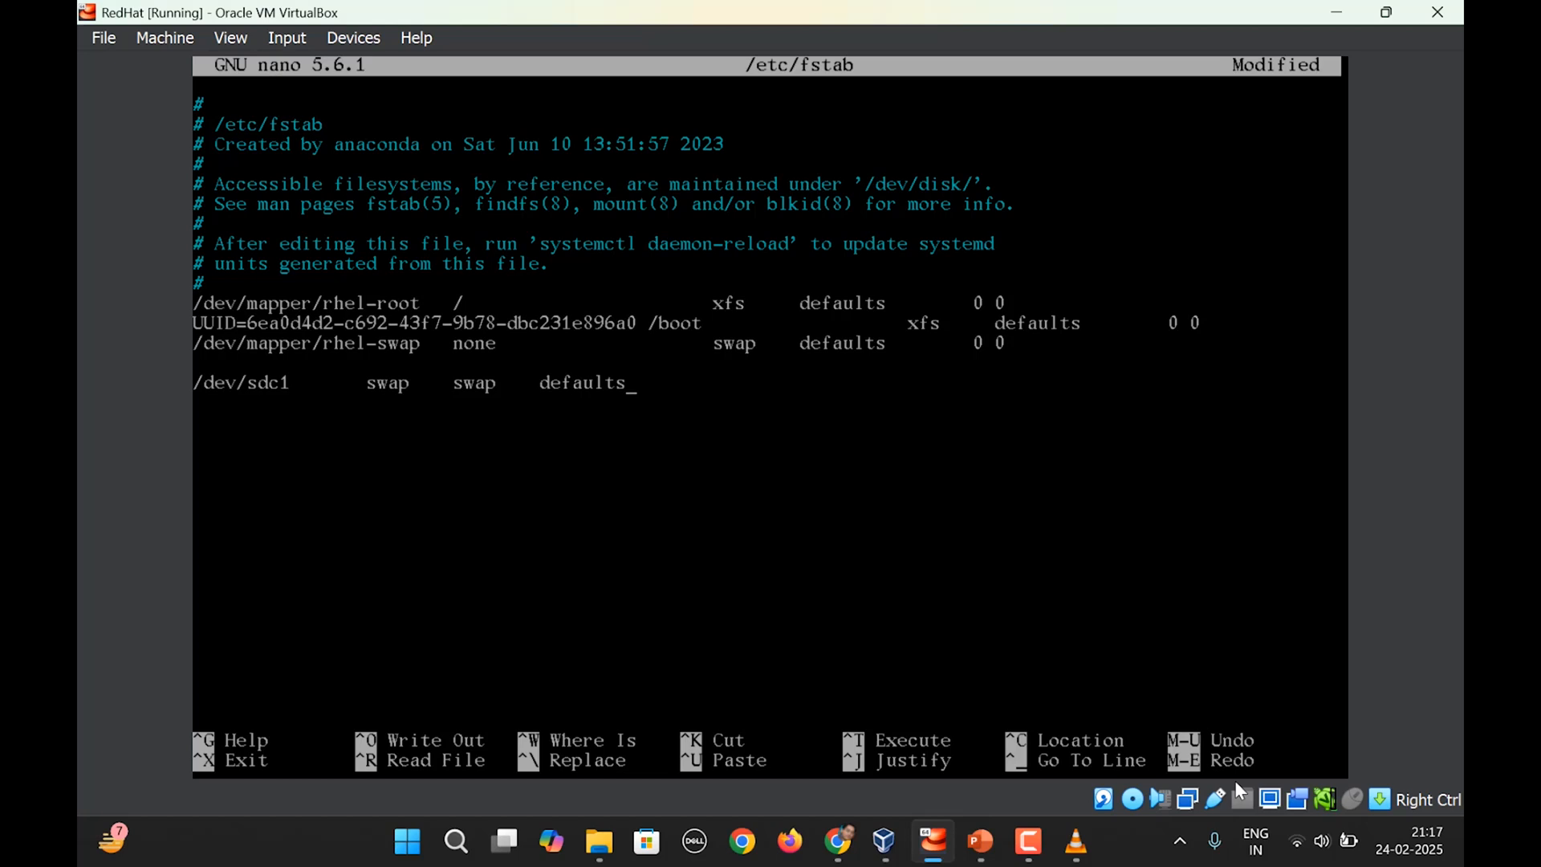
pyautogui.write('0    0       0')
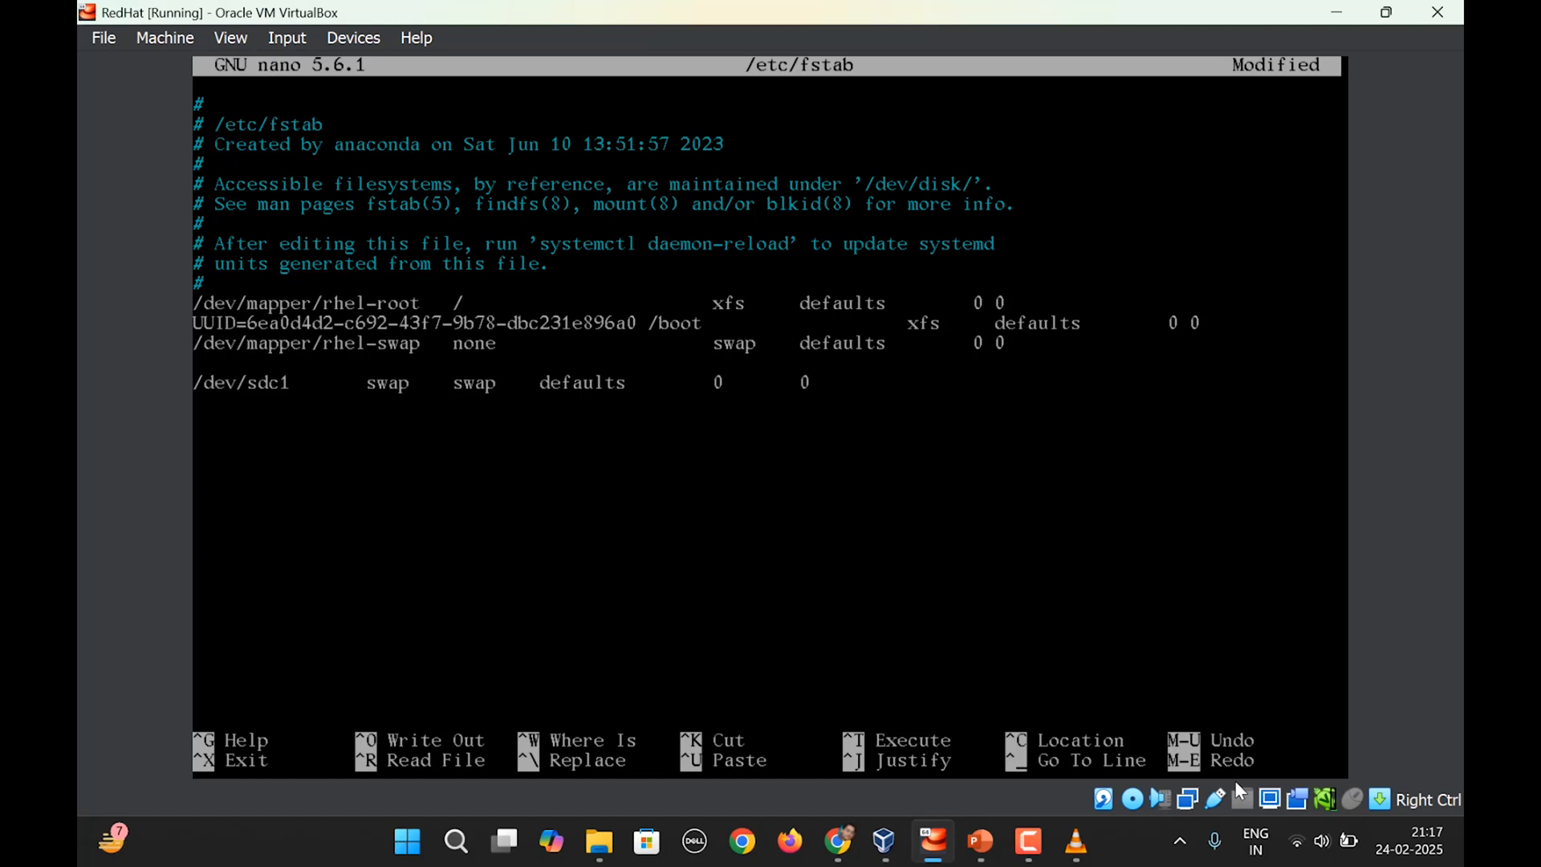
pyautogui.press('ctrl+x')
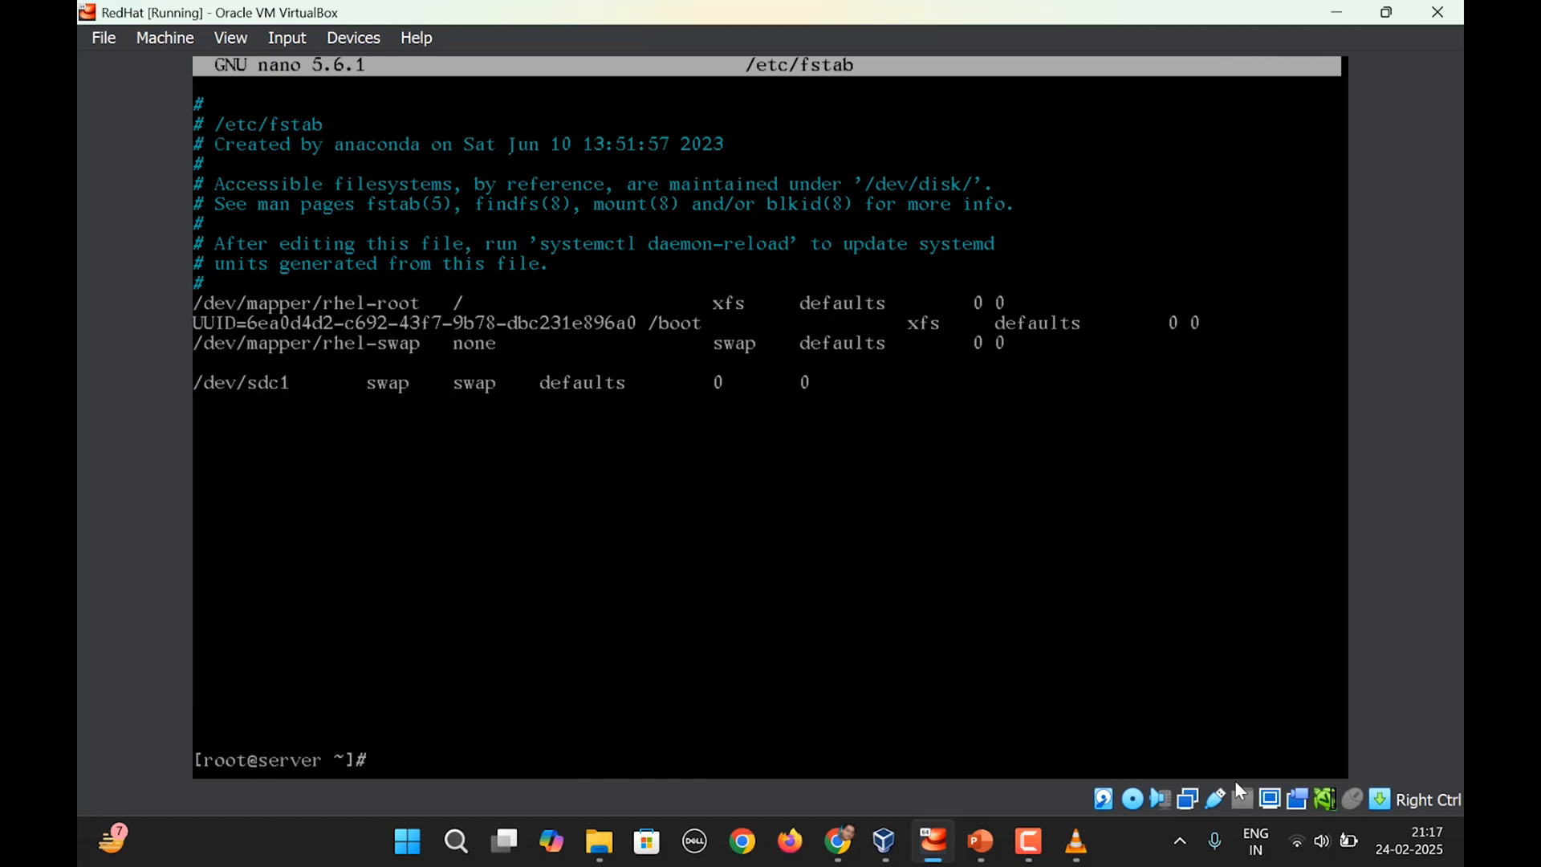
pyautogui.write('swap')
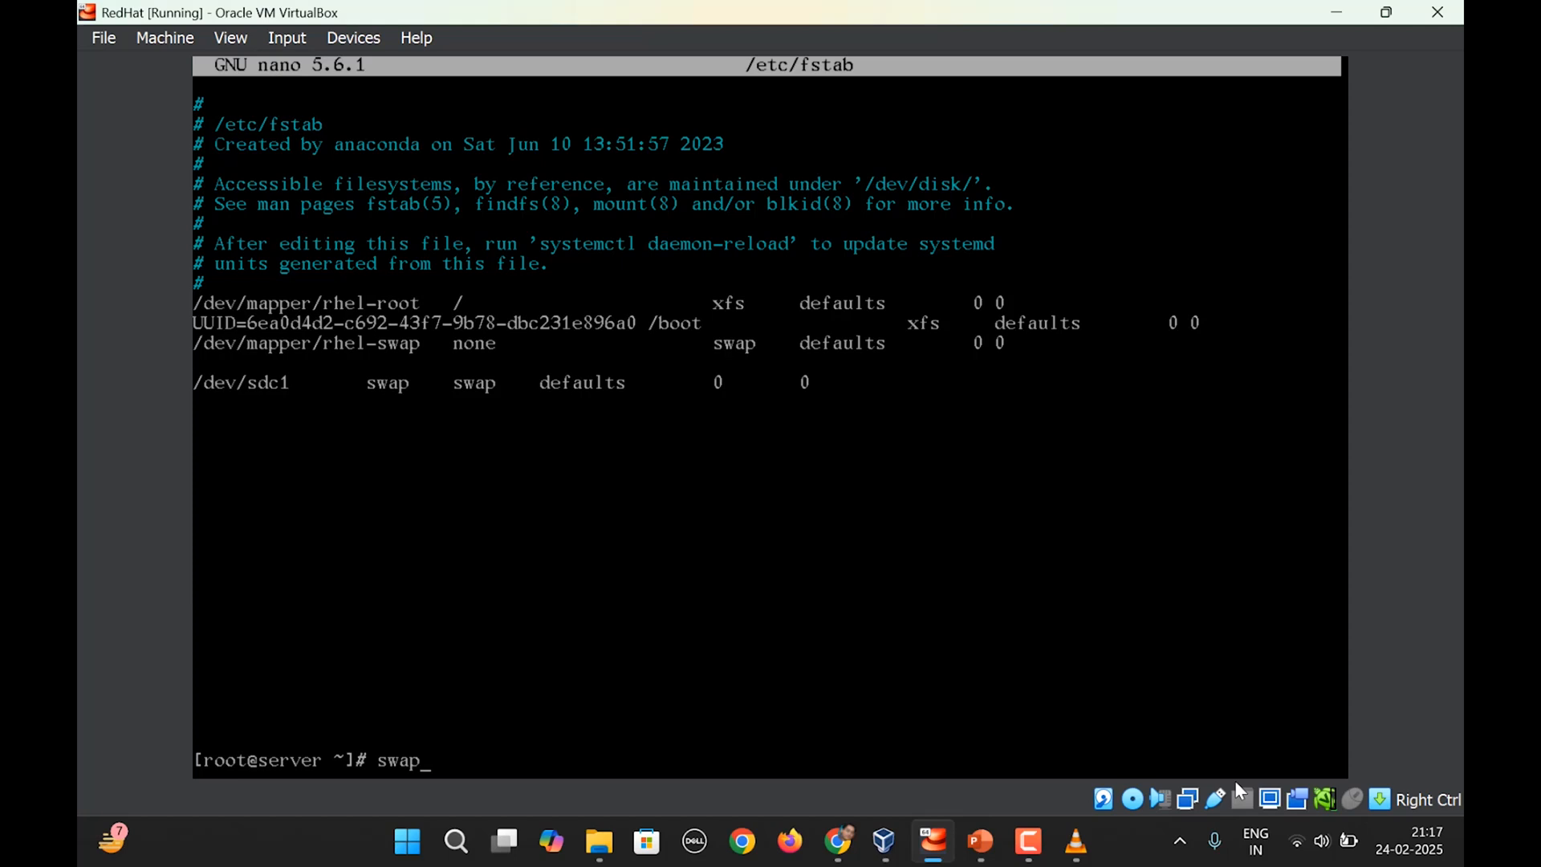